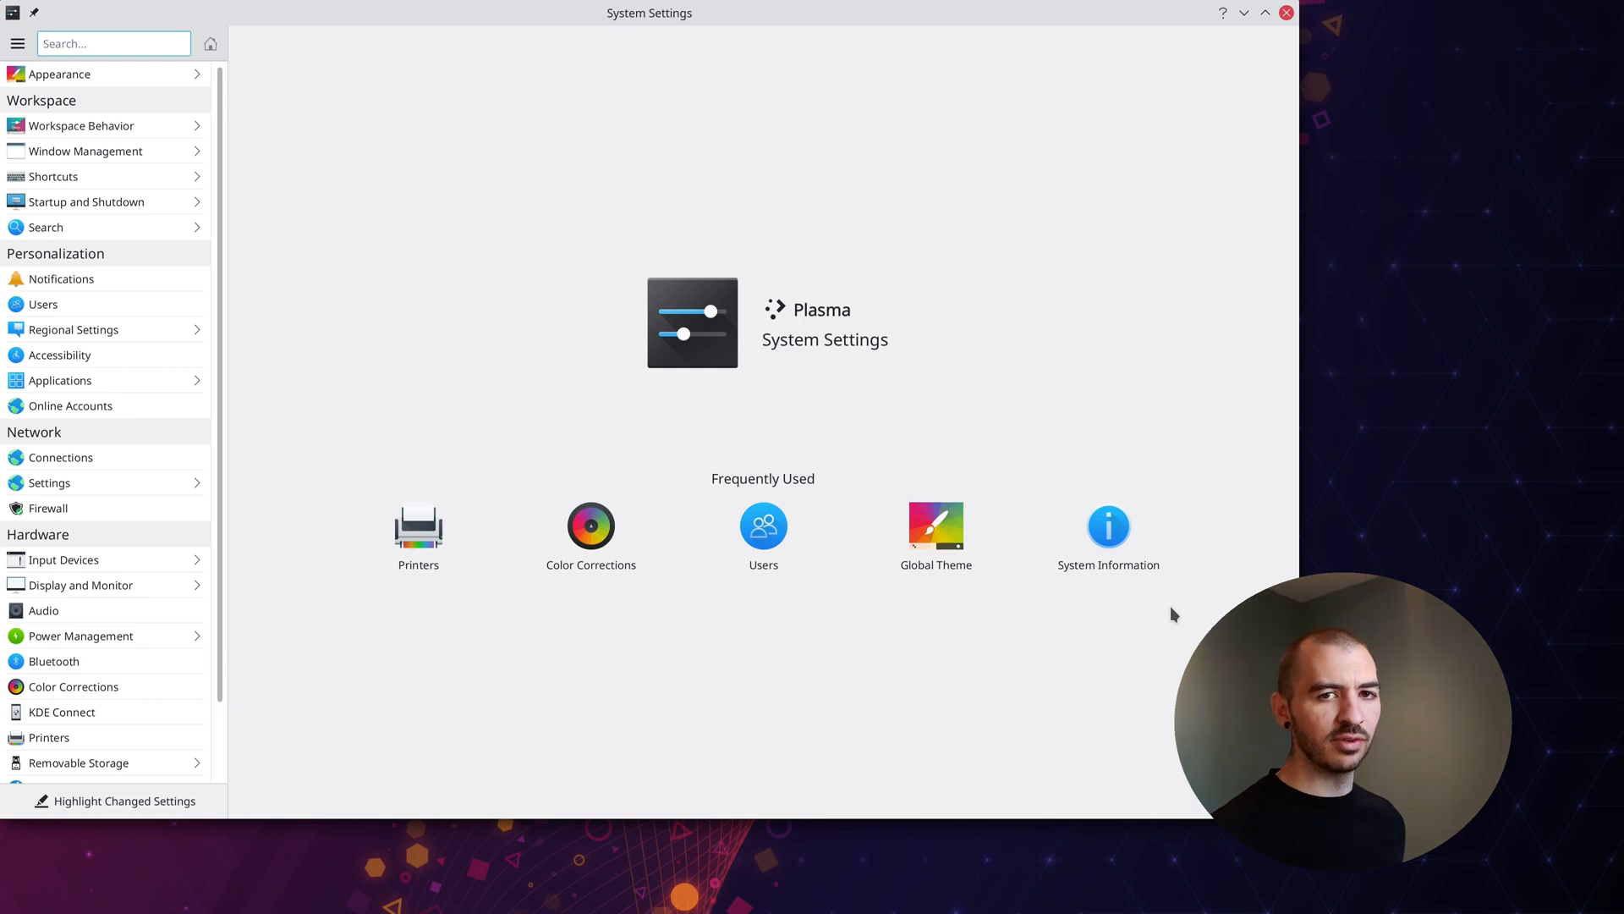
{"action": "mouse_move", "coordinate": [839, 635]}
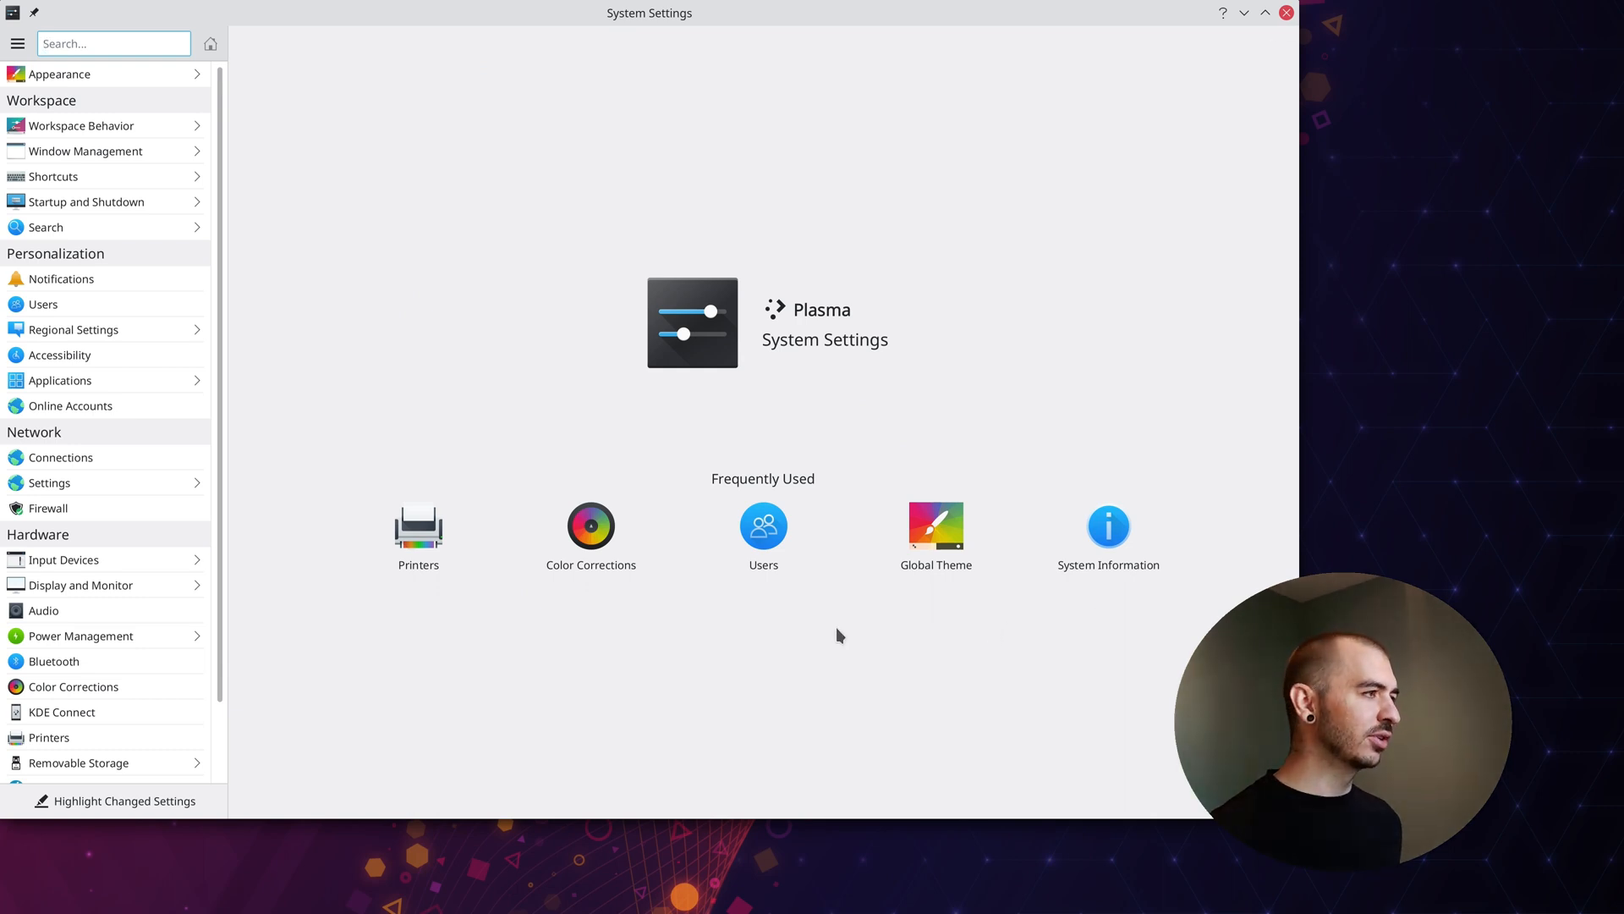
{"action": "mouse_move", "coordinate": [391, 661]}
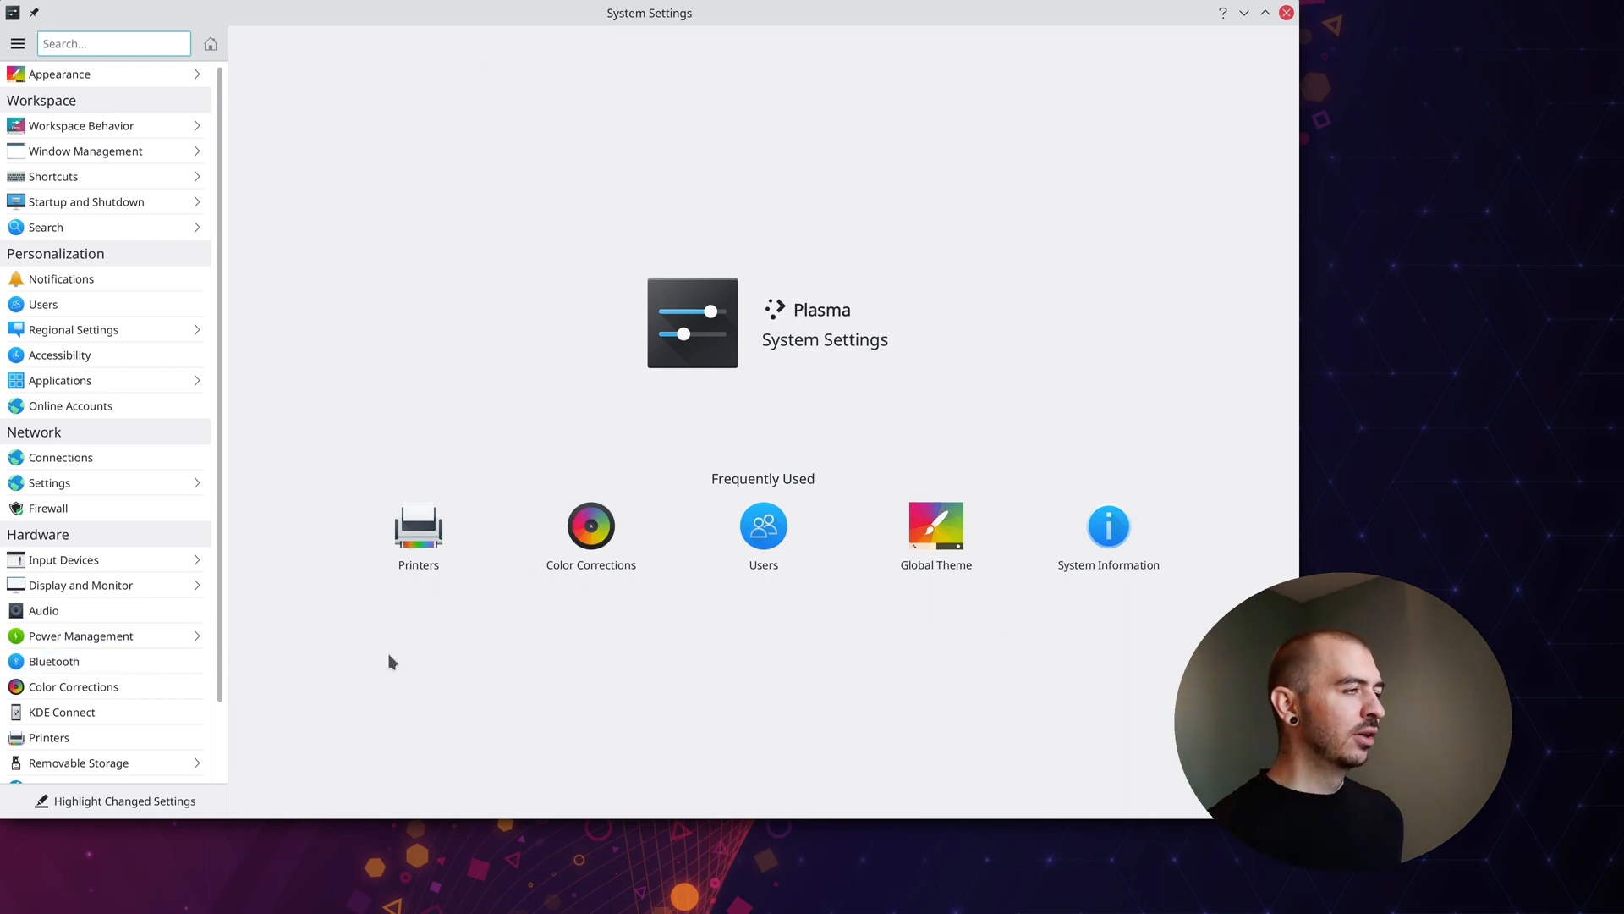
{"action": "mouse_move", "coordinate": [282, 723]}
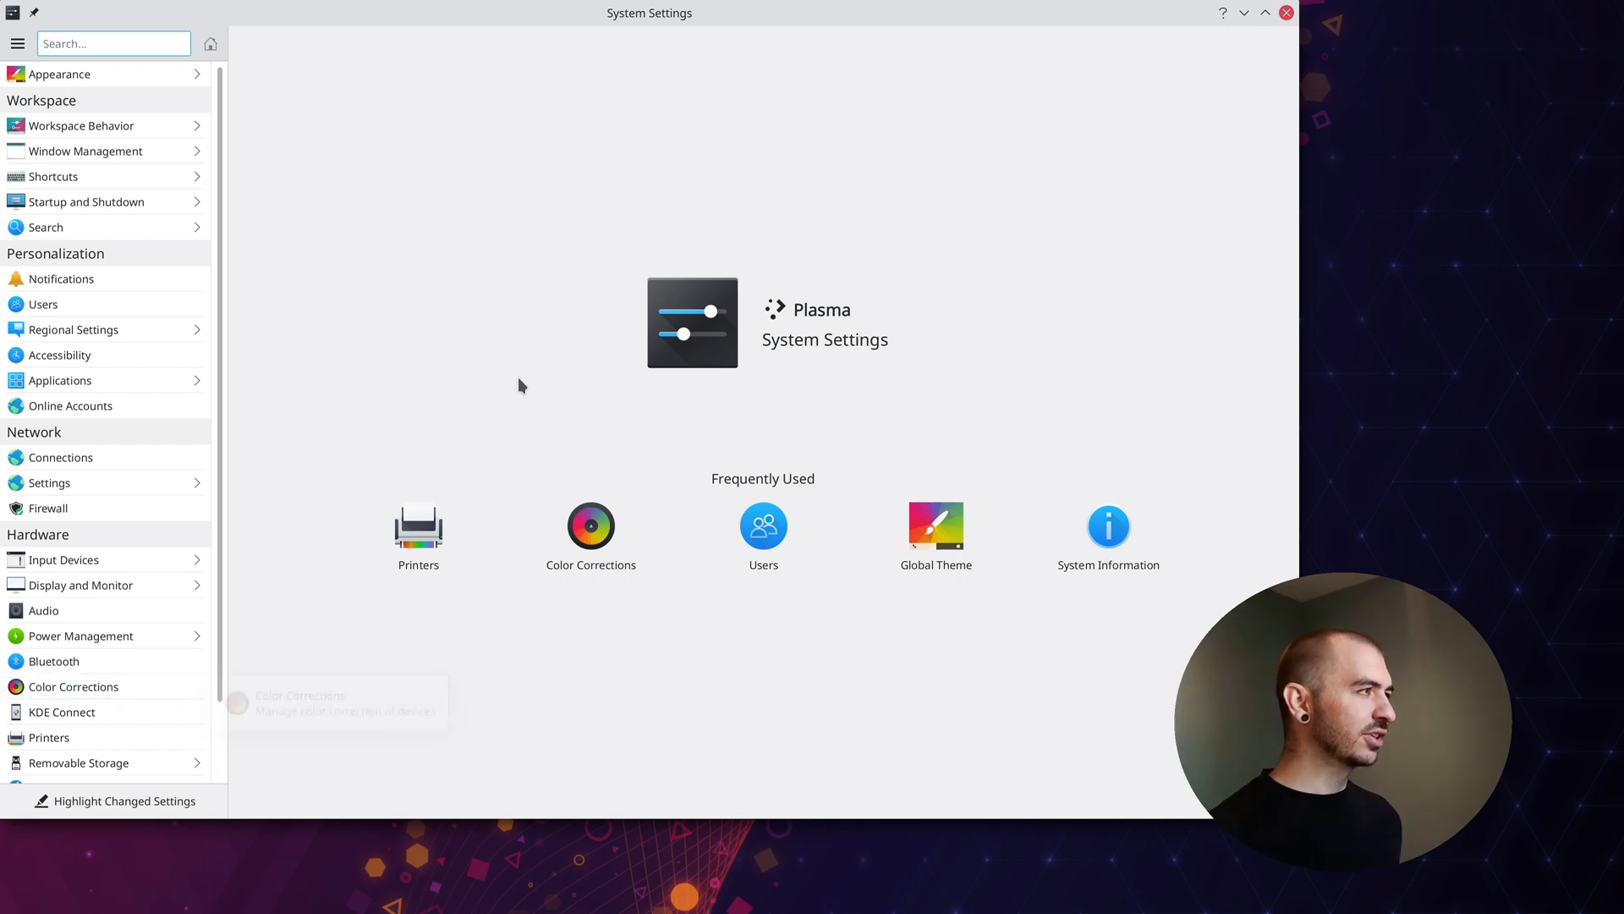
Search Google for 'gentoo colord kde' in a new Firefox tab
{"action": "left_click", "coordinate": [73, 686]}
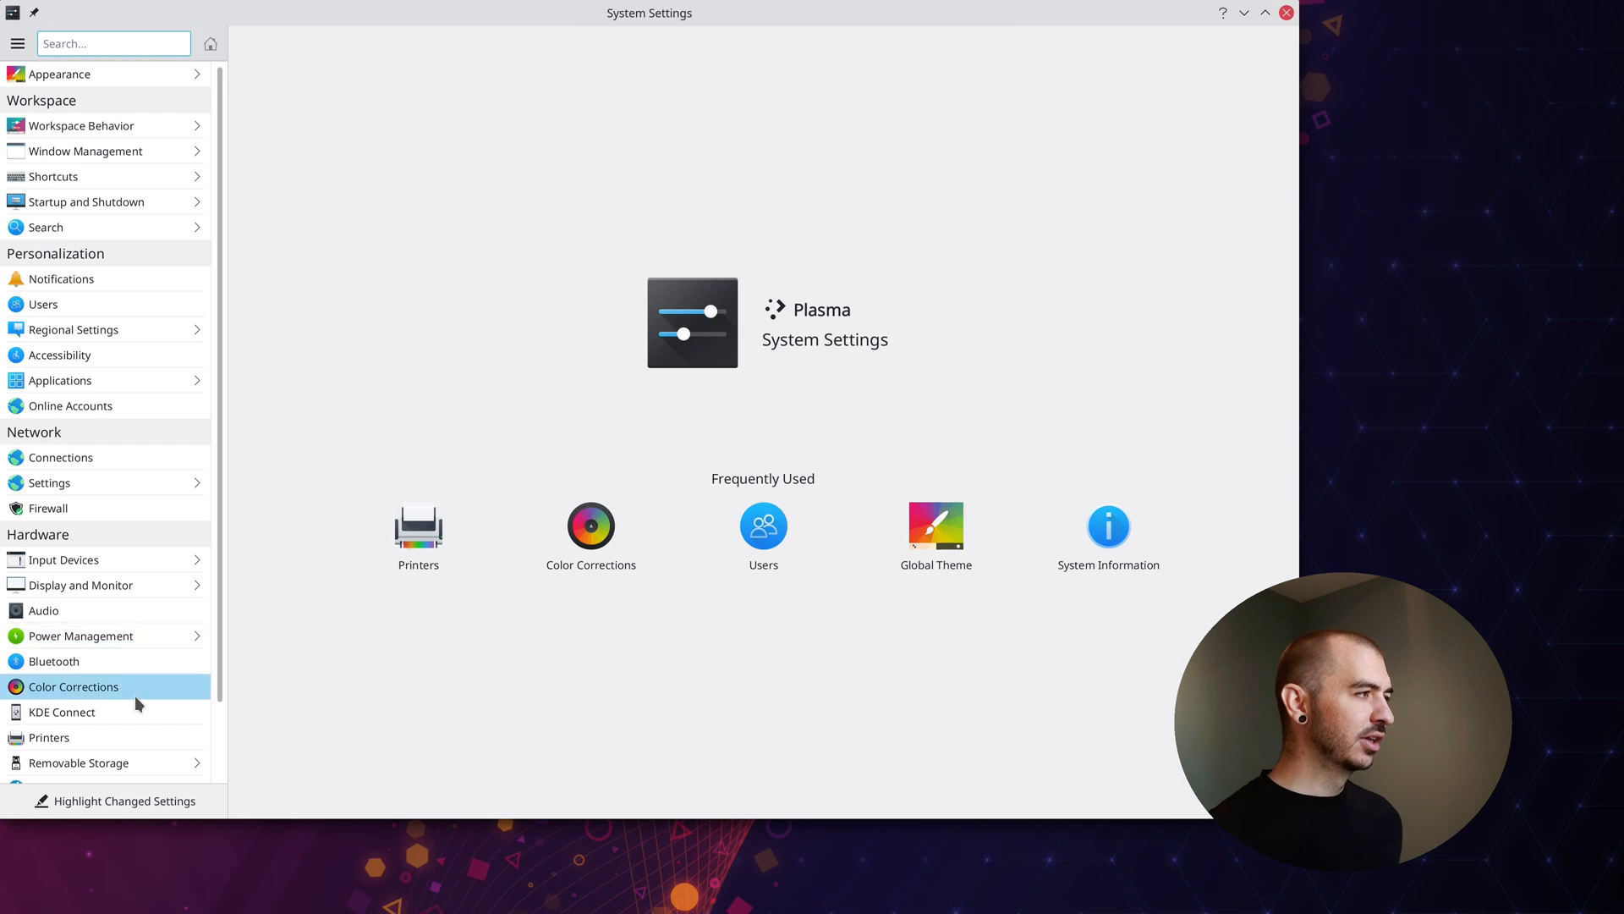
{"action": "mouse_move", "coordinate": [121, 699]}
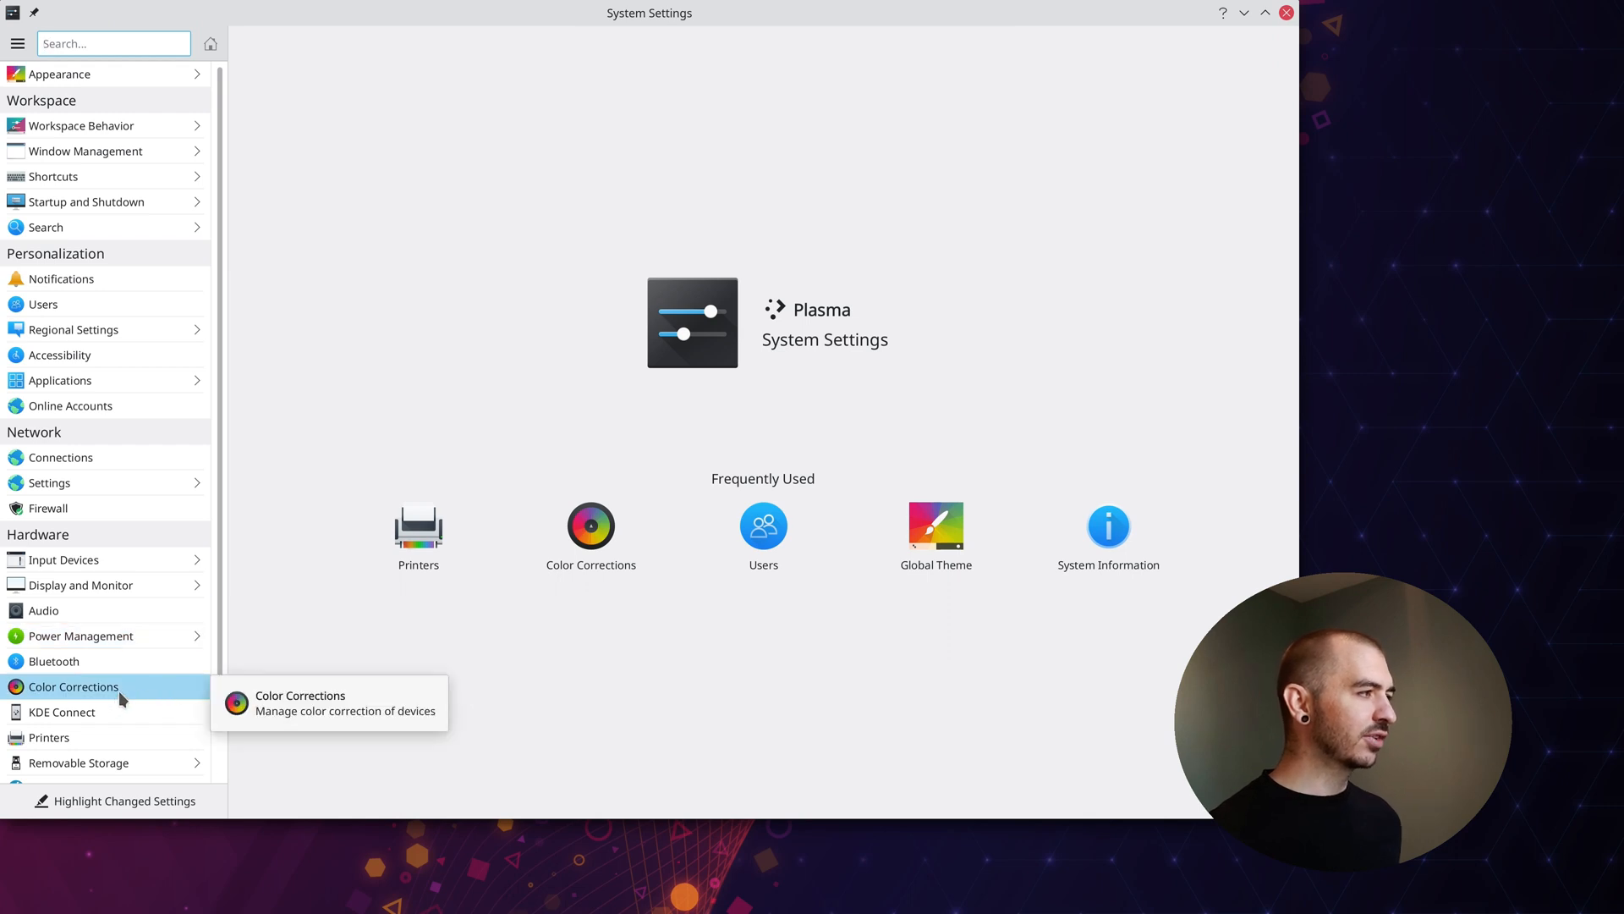
{"action": "left_click", "coordinate": [72, 686]}
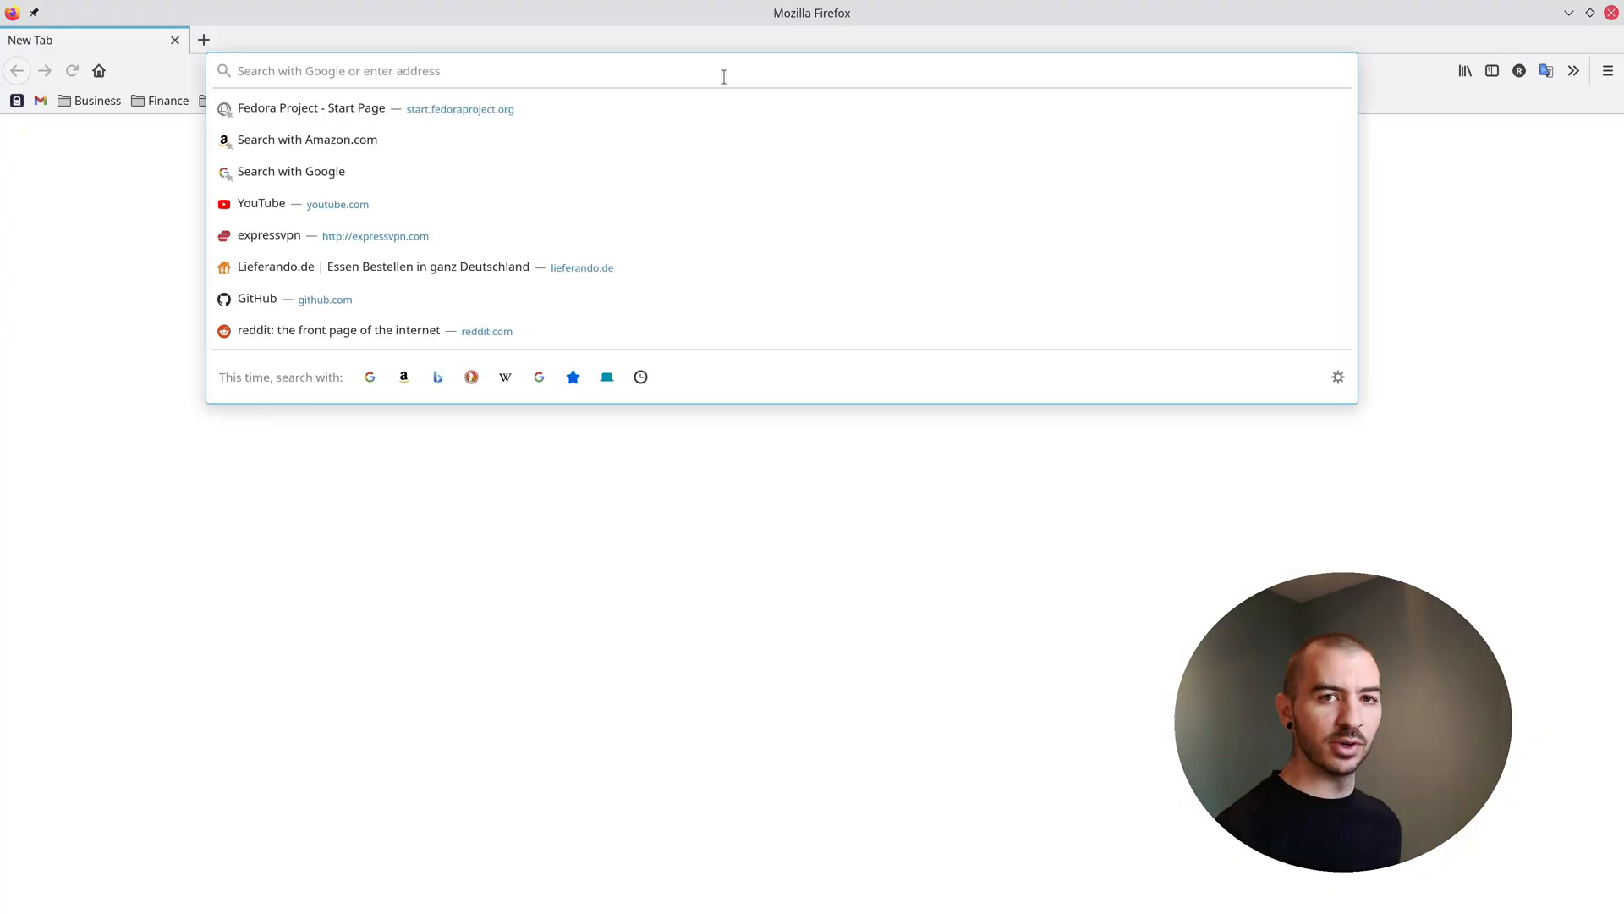
{"action": "type", "text": "g"}
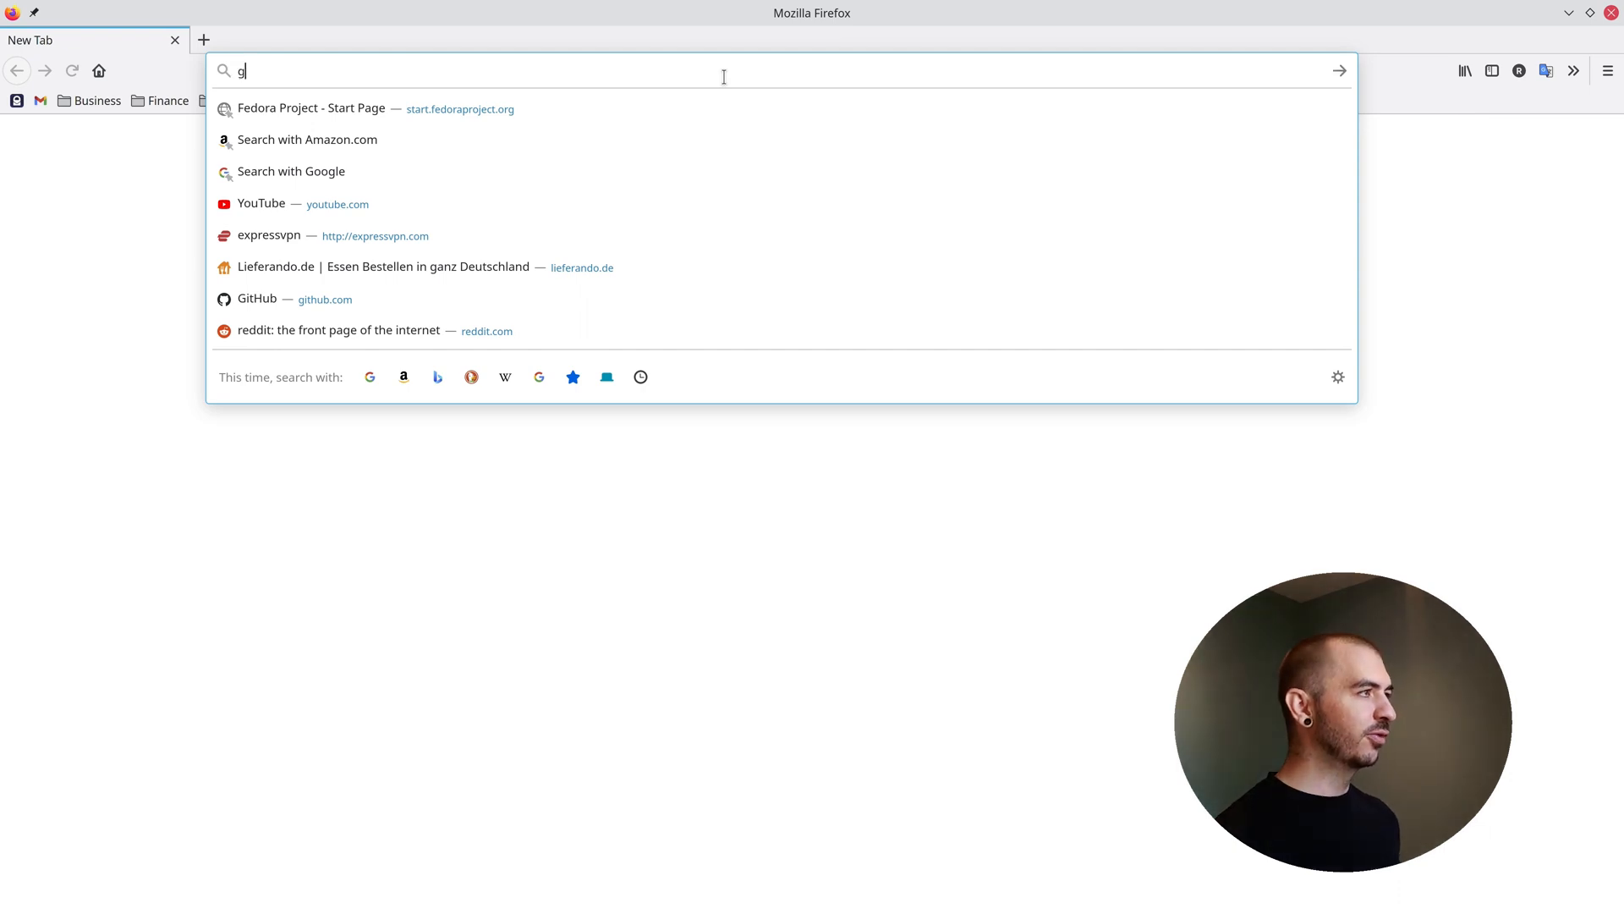
{"action": "type", "text": "entoo co"}
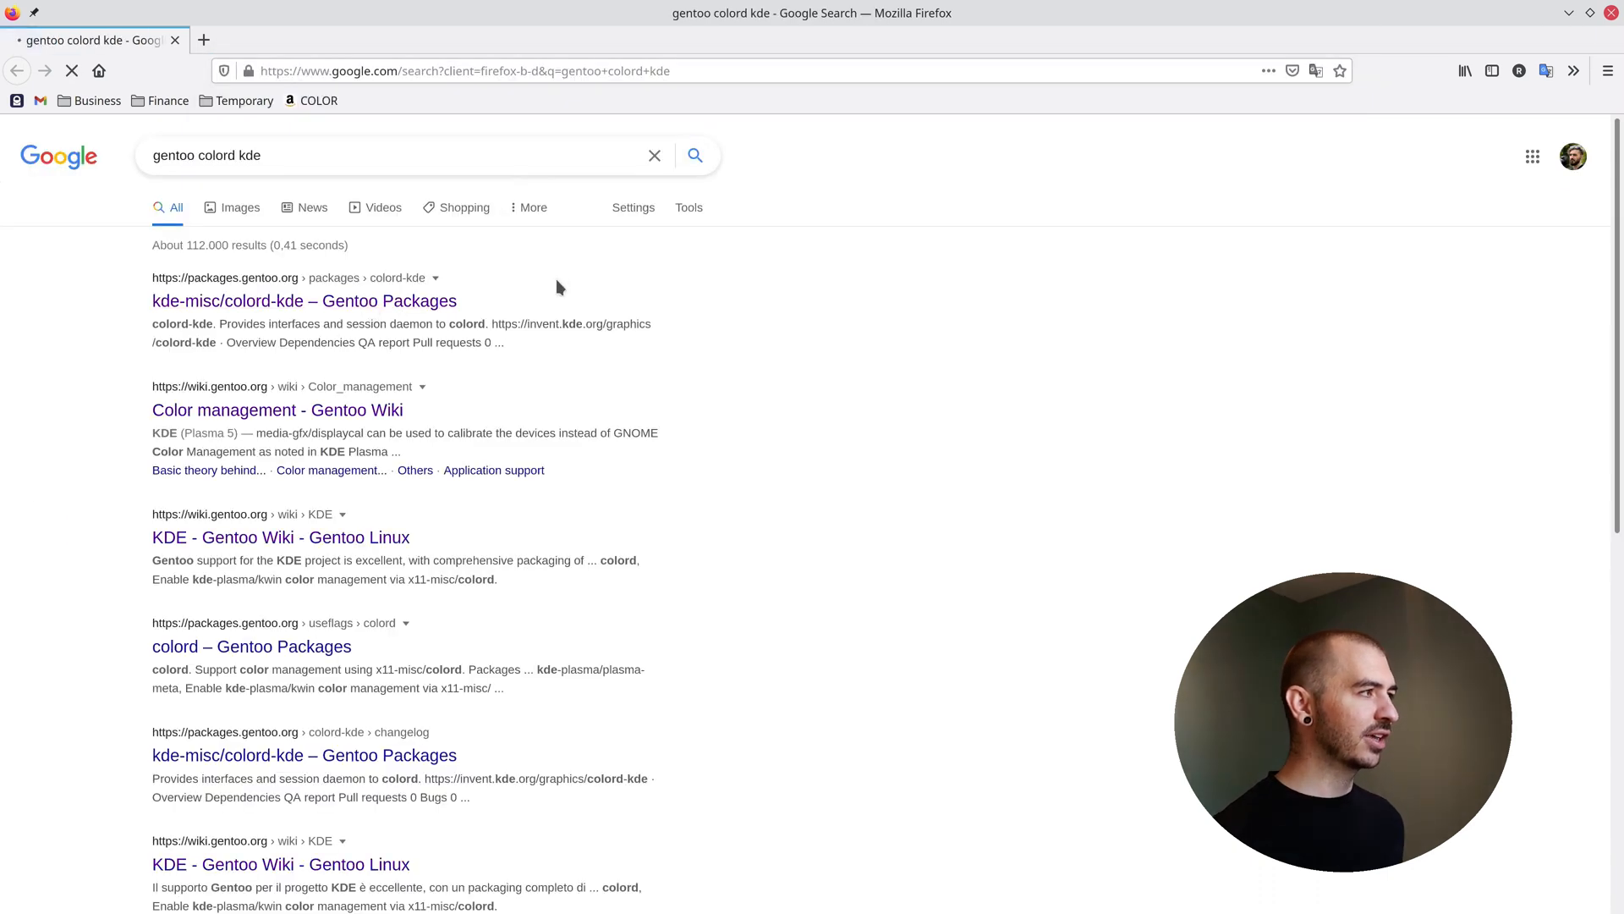
{"action": "left_click", "coordinate": [304, 301]}
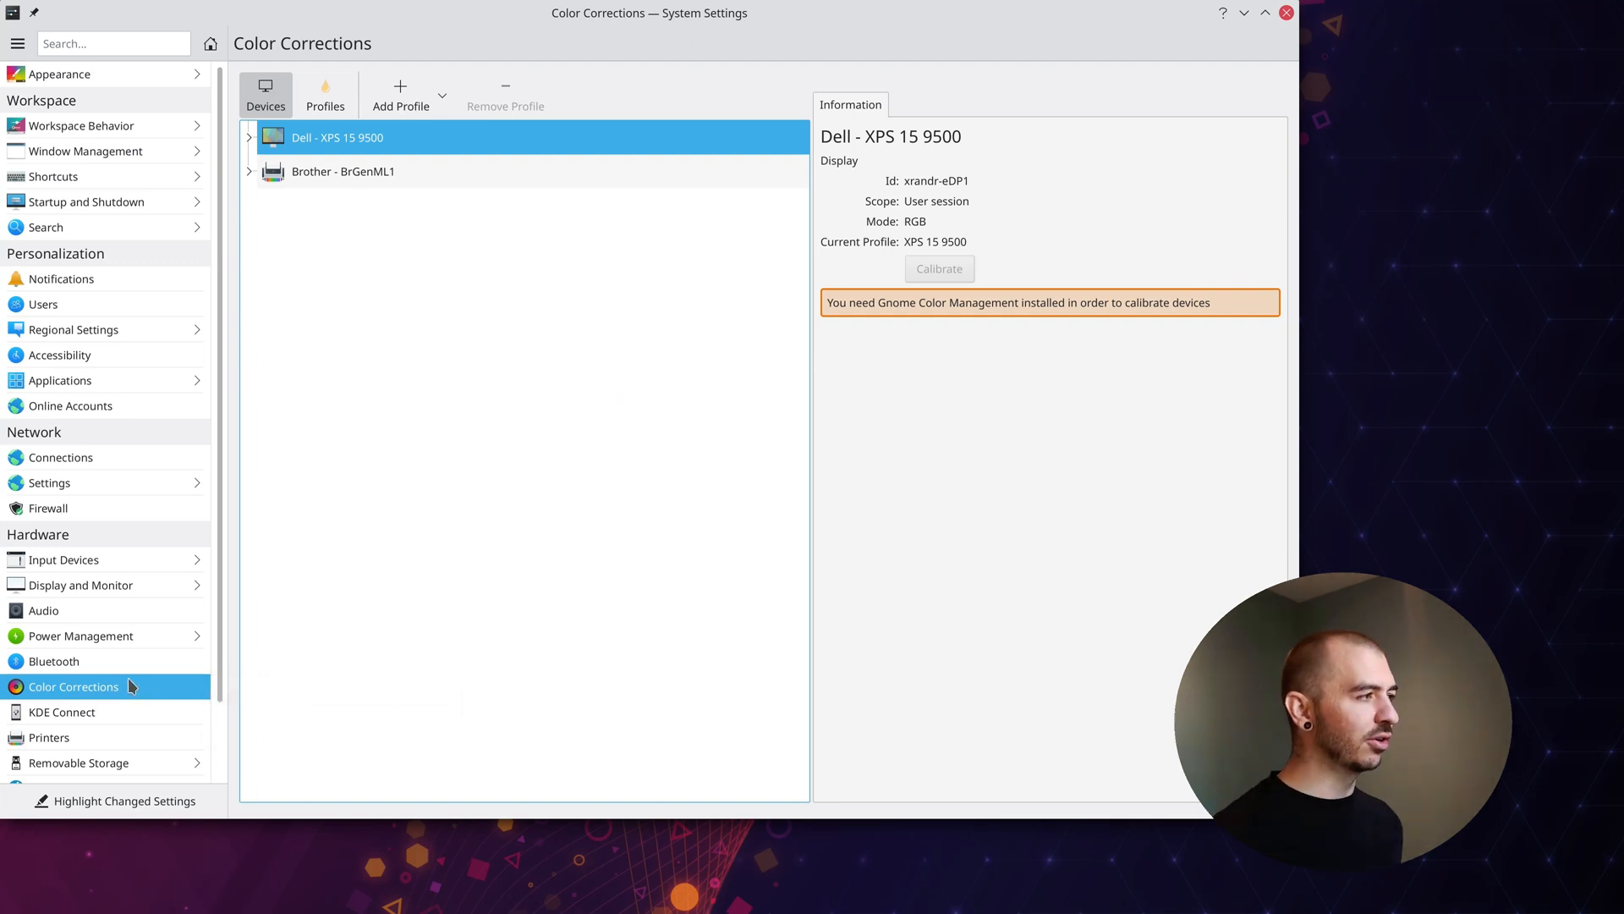
{"action": "mouse_move", "coordinate": [73, 686]}
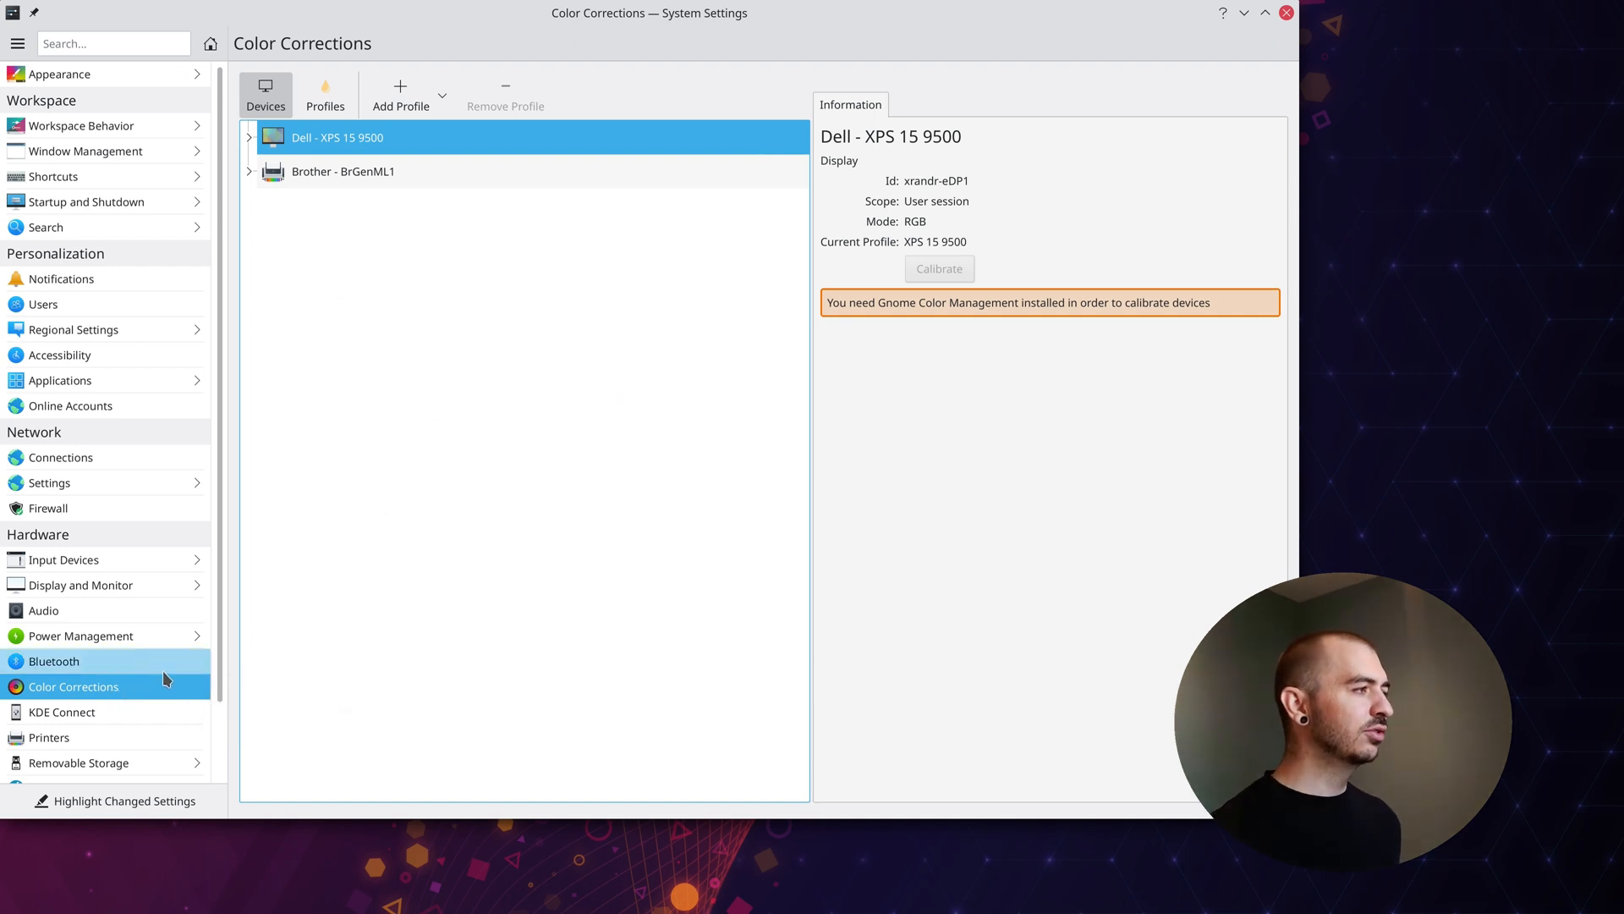
{"action": "mouse_move", "coordinate": [166, 696]}
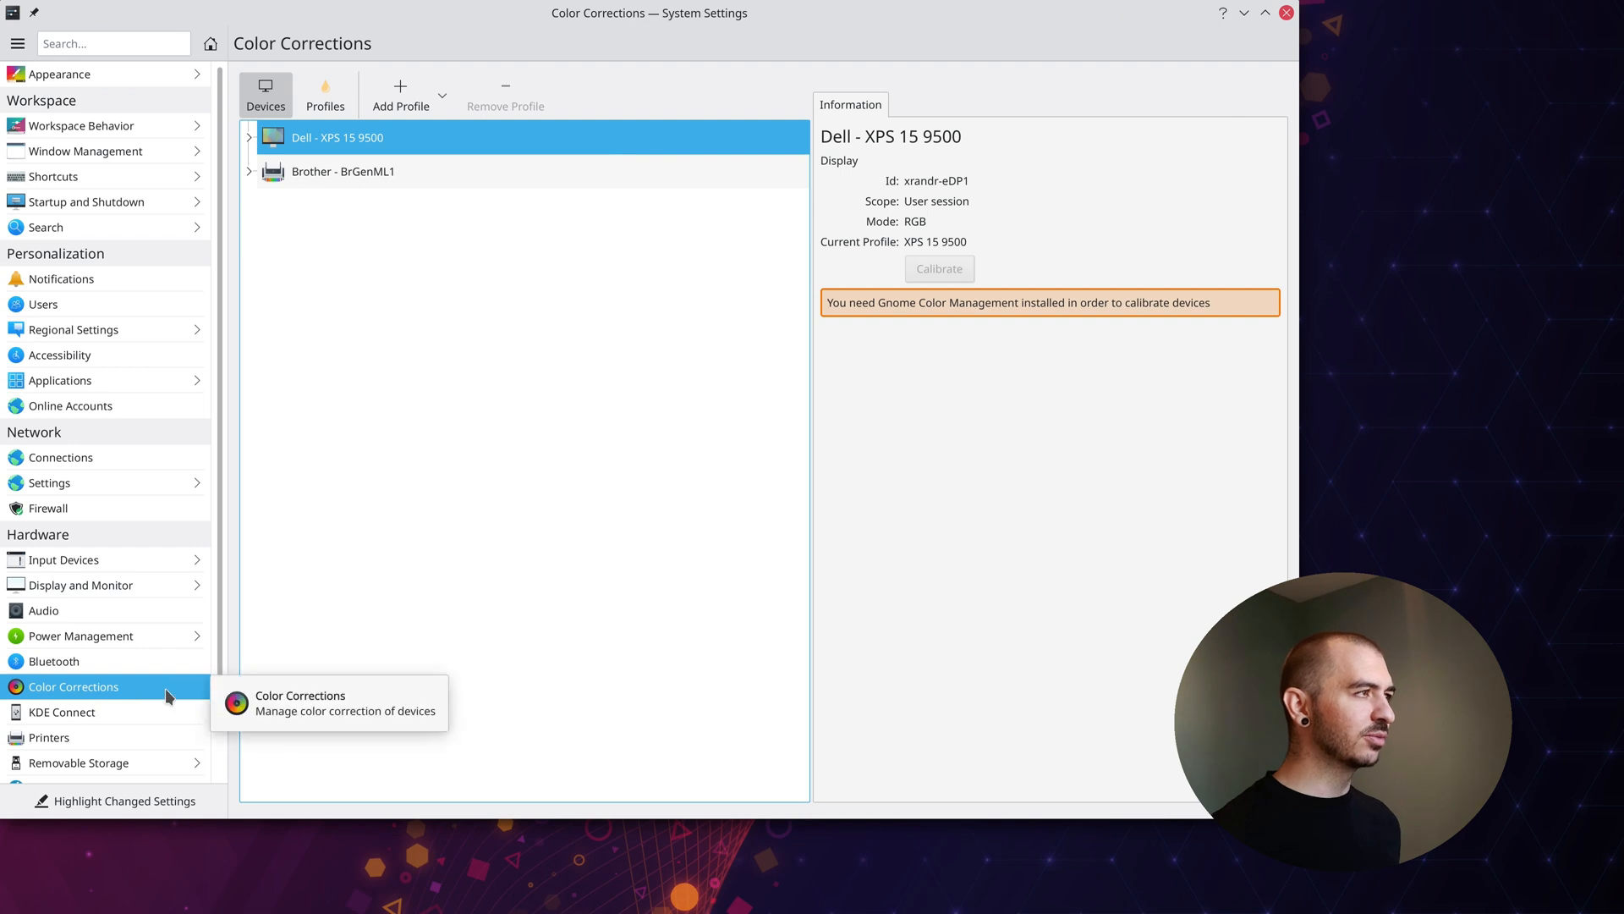
{"action": "mouse_move", "coordinate": [686, 420]}
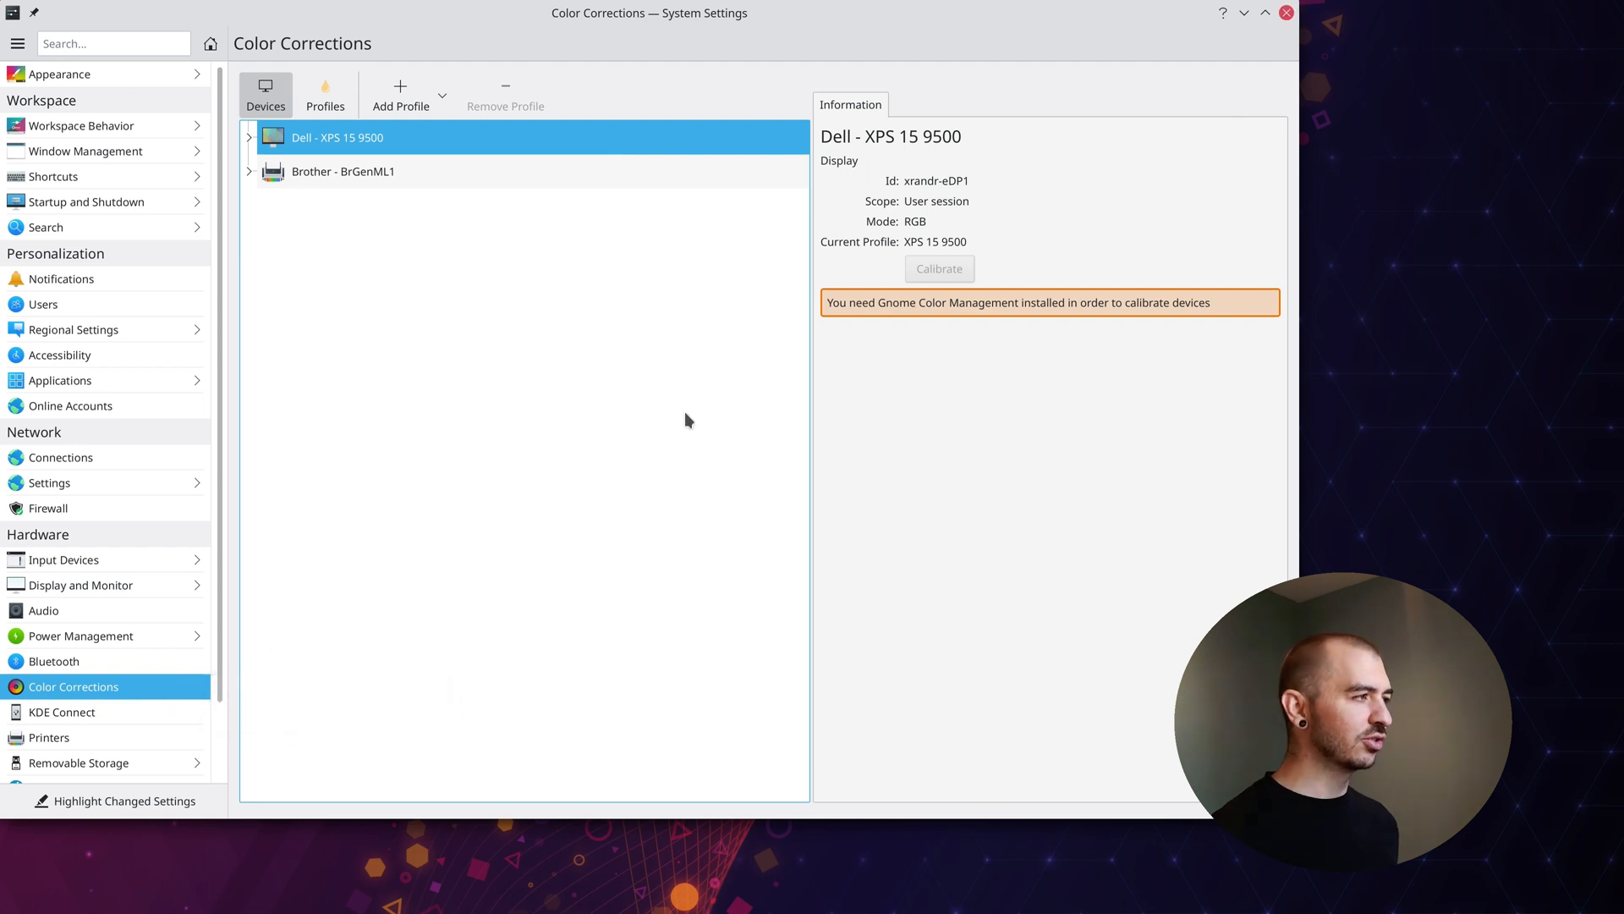
{"action": "mouse_move", "coordinate": [73, 692]}
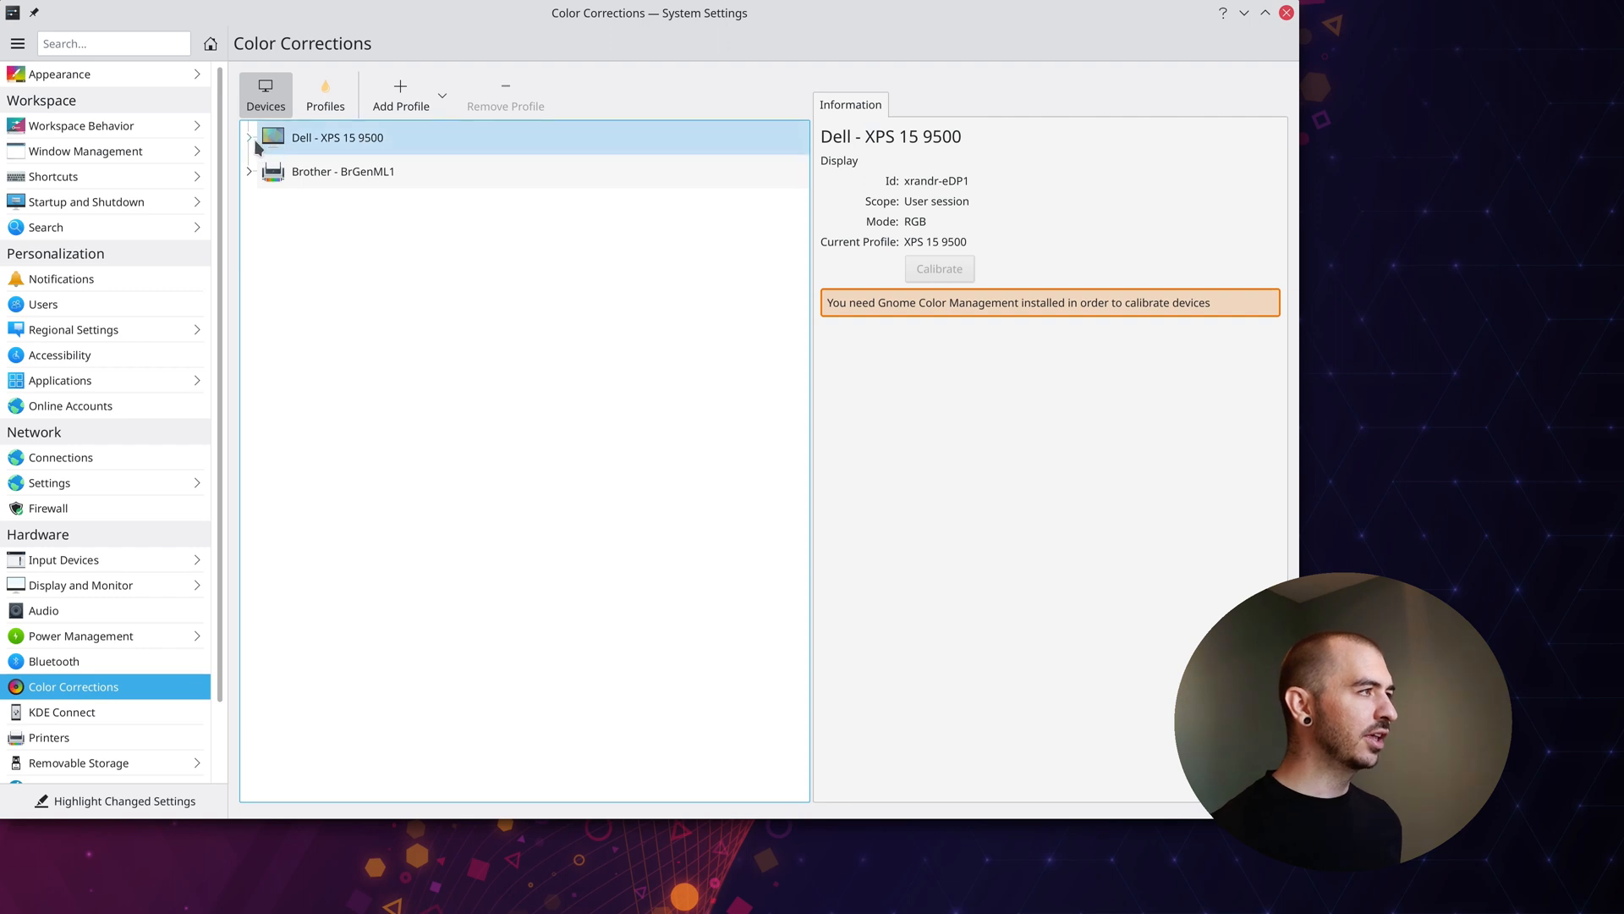
Expand the Dell - XPS 15 9500 device on the Color Corrections page
{"action": "left_click", "coordinate": [249, 137]}
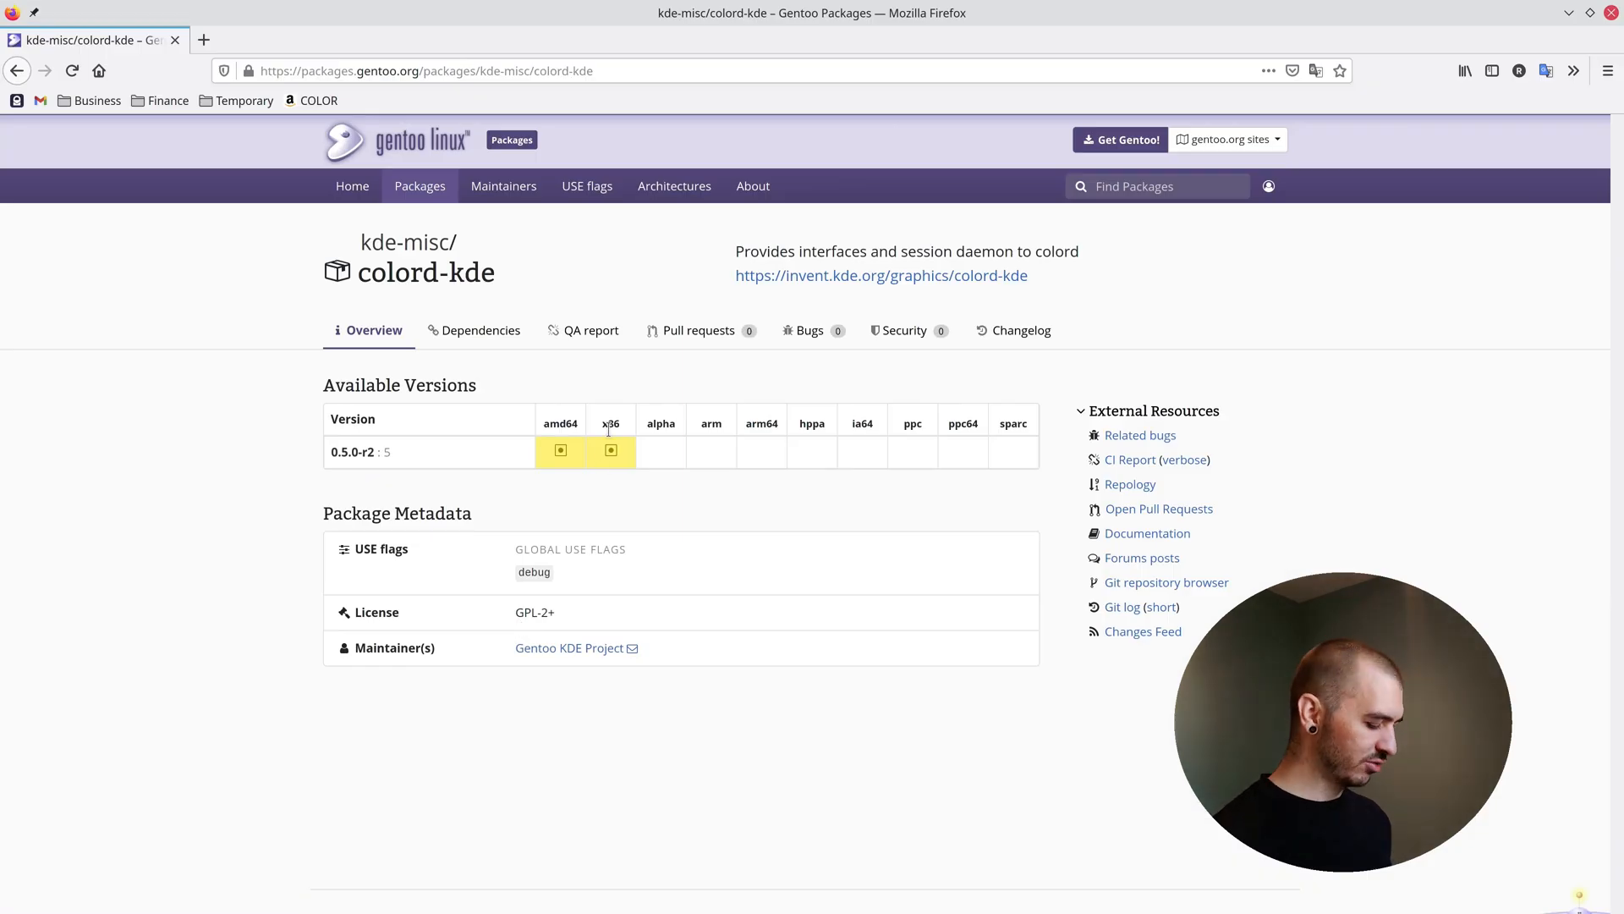
Search 'gentoo gnome color management' and open the gnome-color-manager result
{"action": "type", "text": "gentoo+gnome+color+management"}
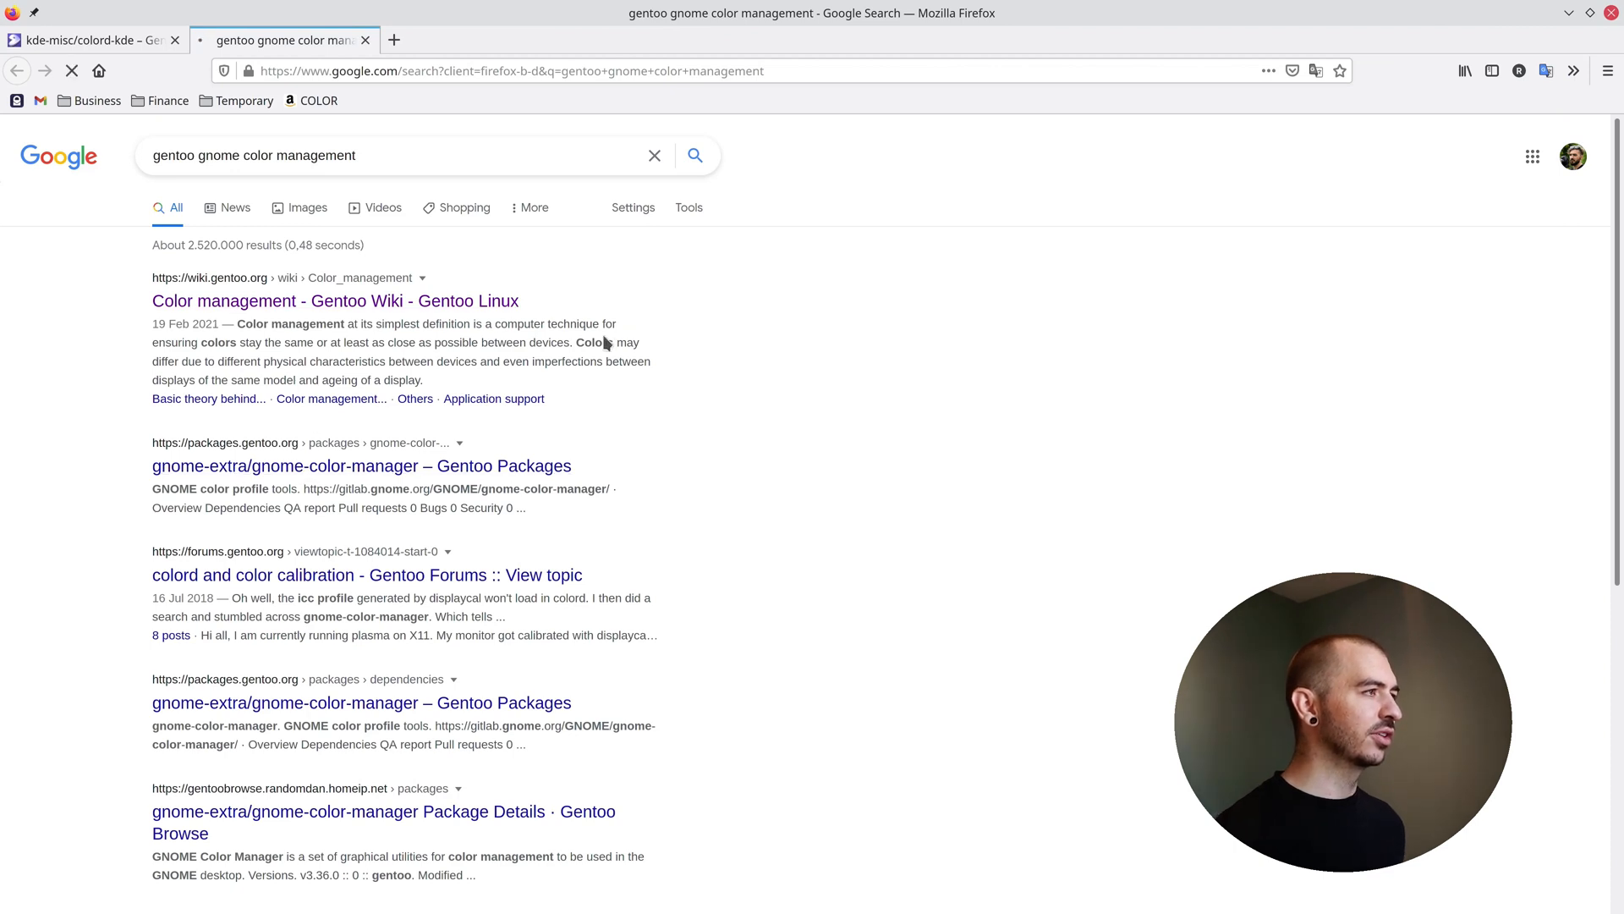
{"action": "left_click", "coordinate": [360, 465]}
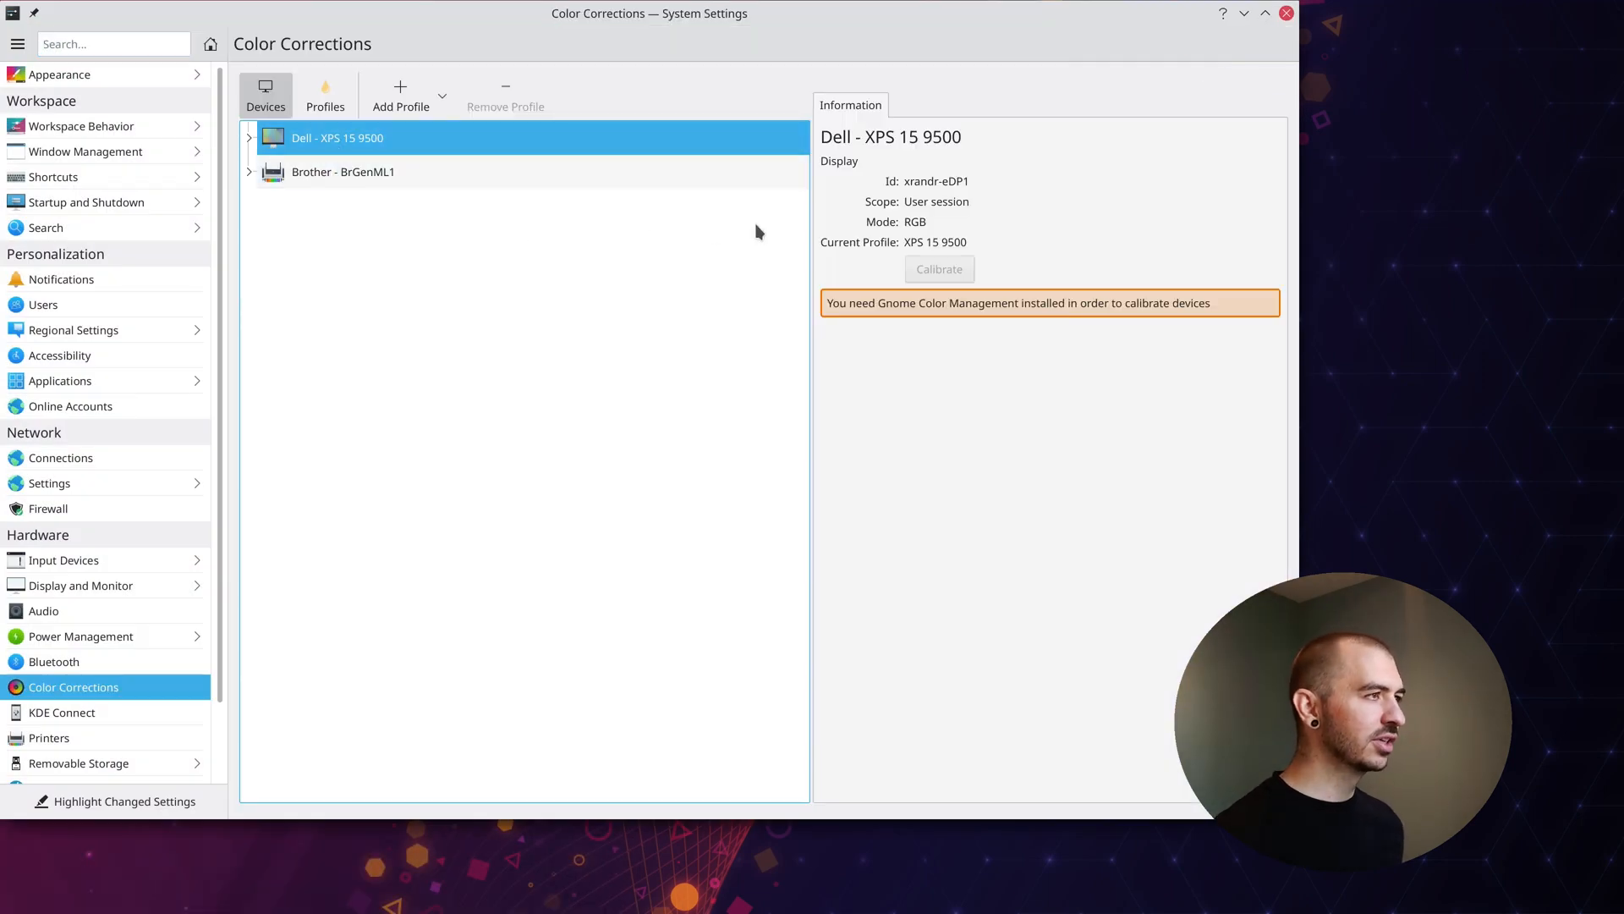
Expand Dell - XPS 15 9500 to view its Default: XPS 15 9500 profile, then close the window
{"action": "left_click", "coordinate": [249, 138]}
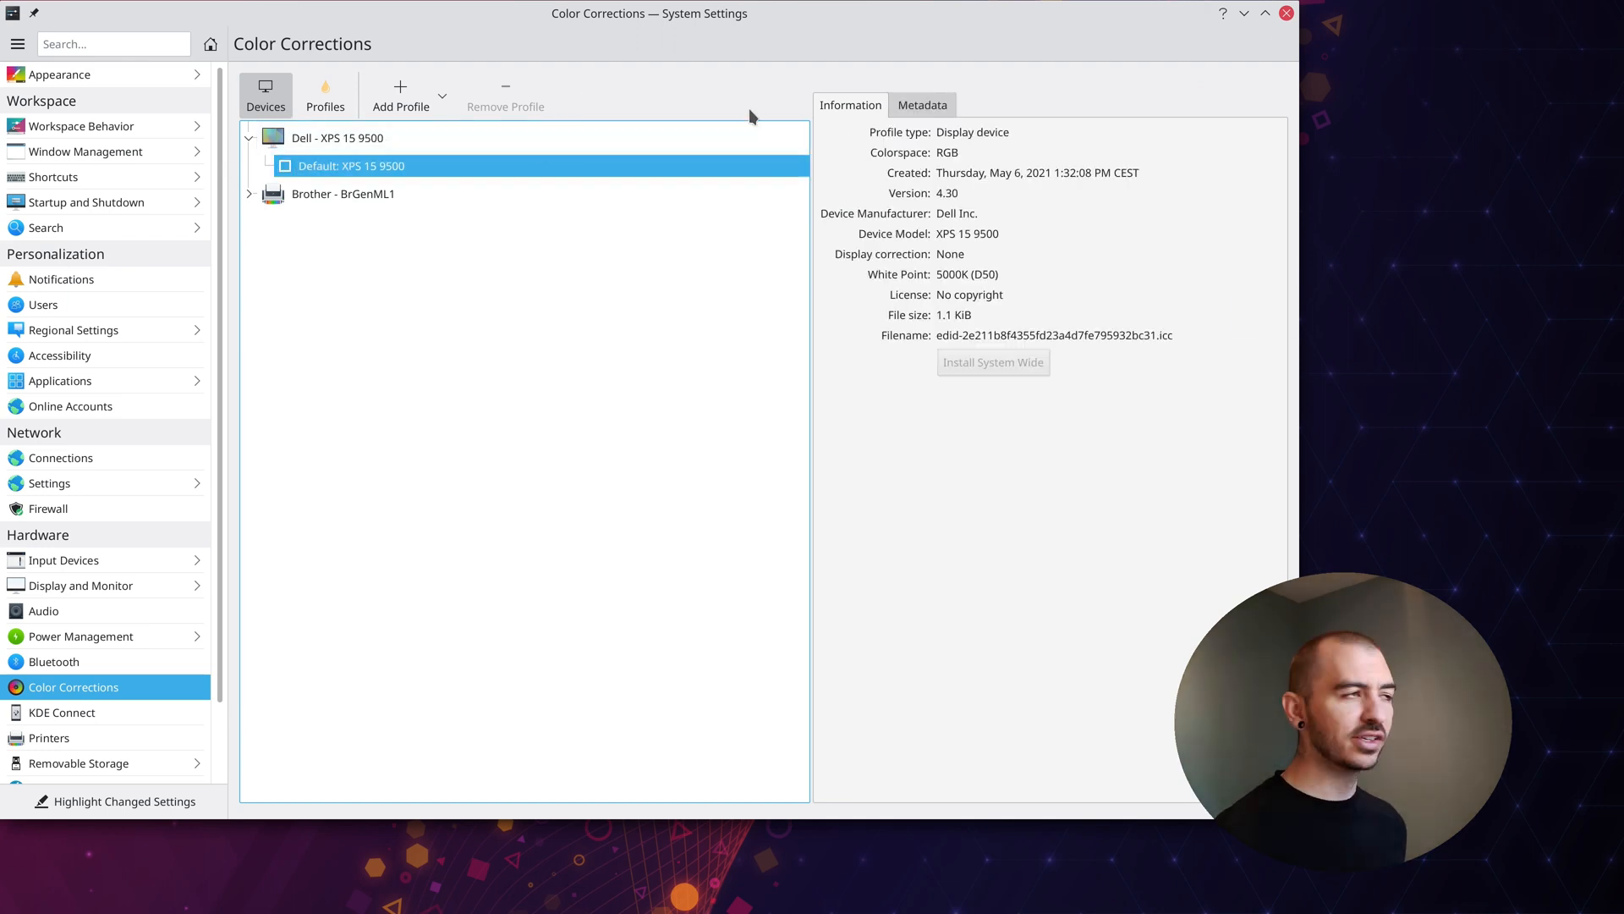
{"action": "mouse_move", "coordinate": [1288, 14]}
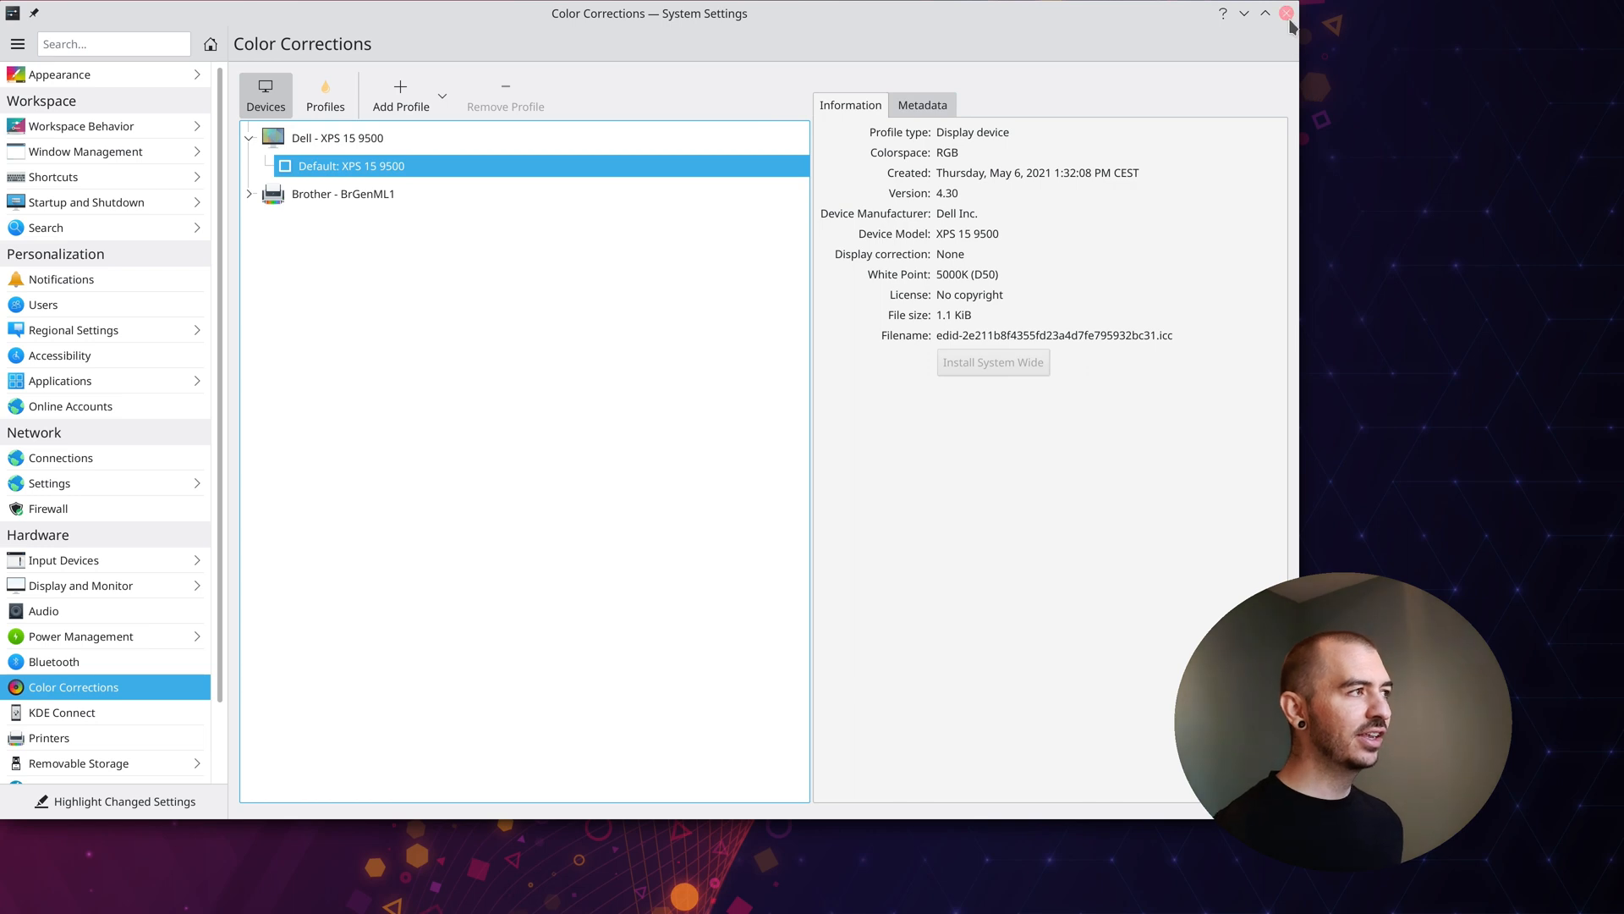
{"action": "left_click", "coordinate": [1288, 13]}
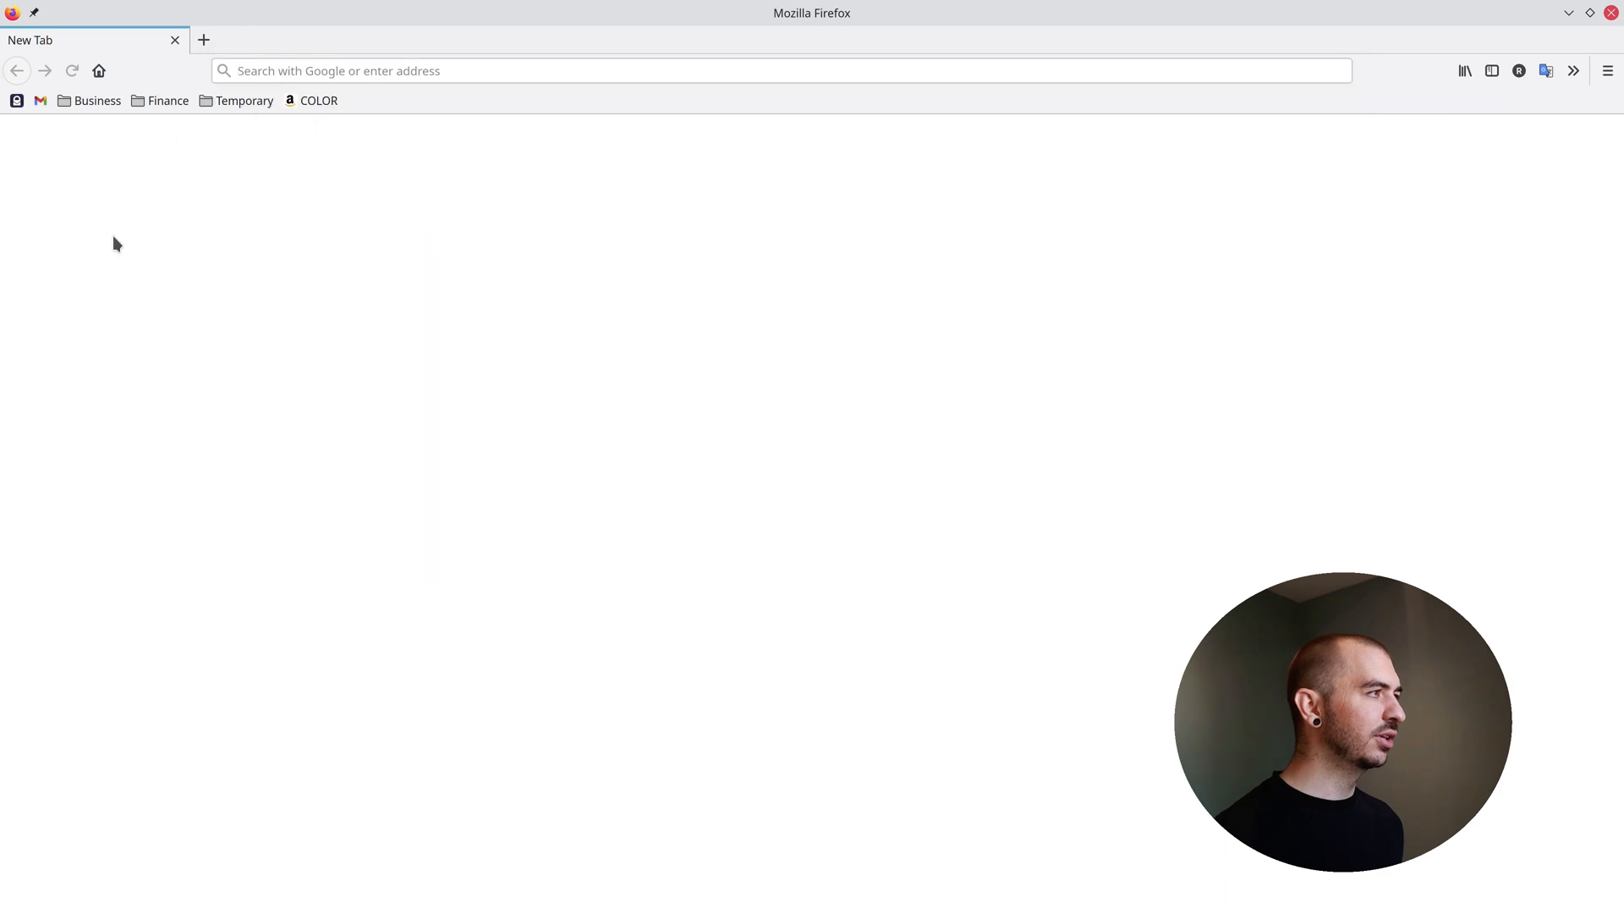
{"action": "mouse_move", "coordinate": [318, 101]}
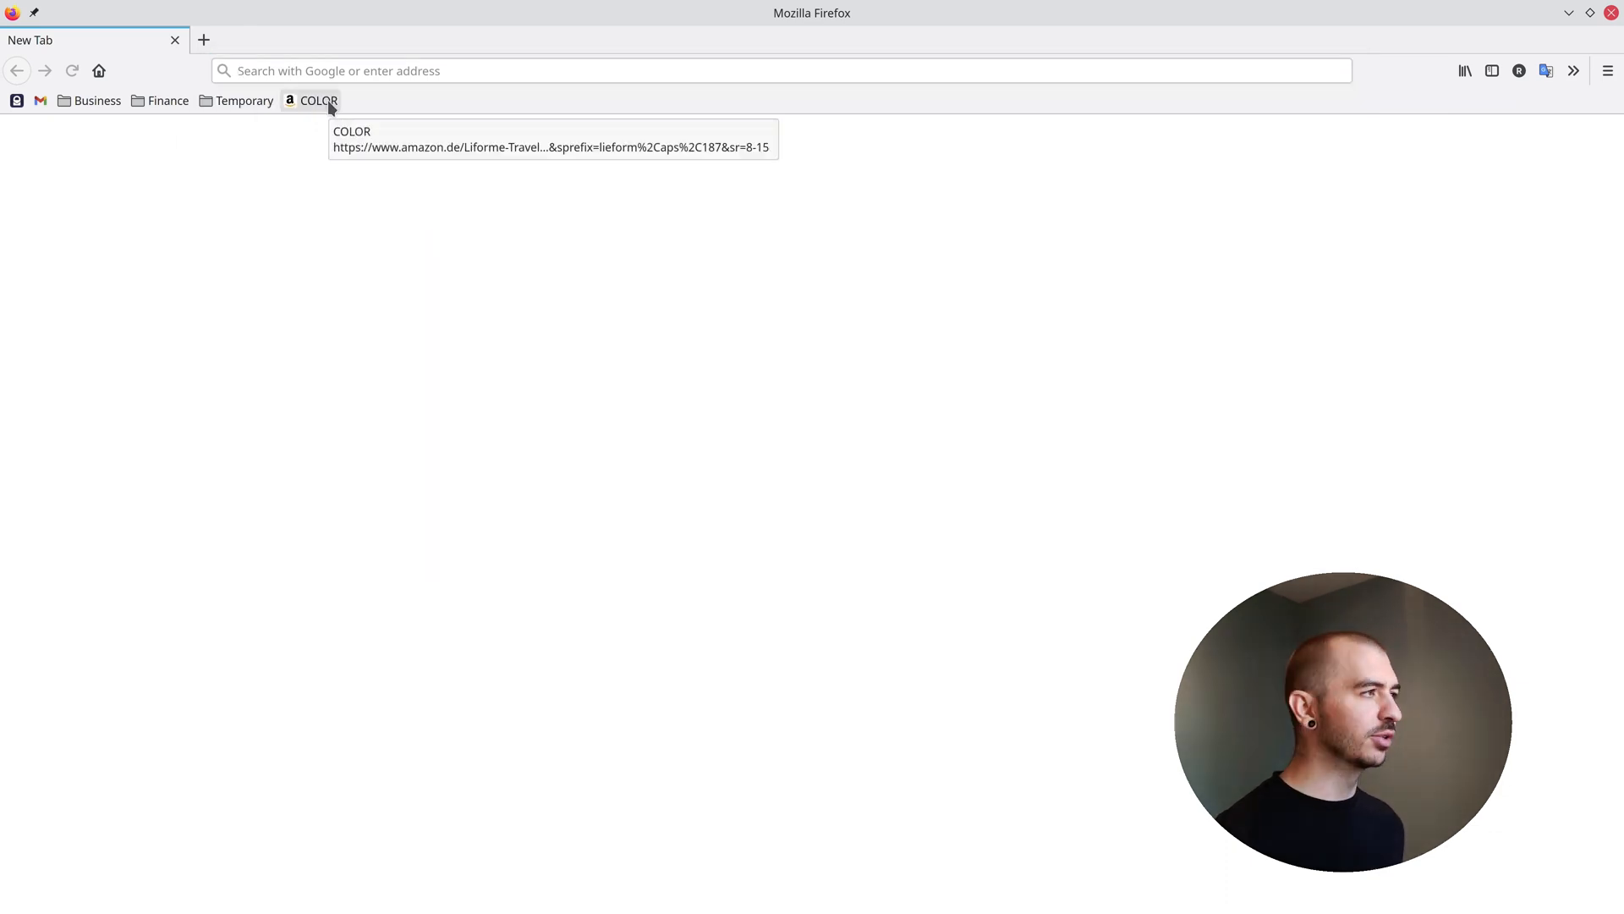
Open the COLOR bookmark's Liforme Travel Mat page, then begin entering about:config
{"action": "left_click", "coordinate": [318, 100]}
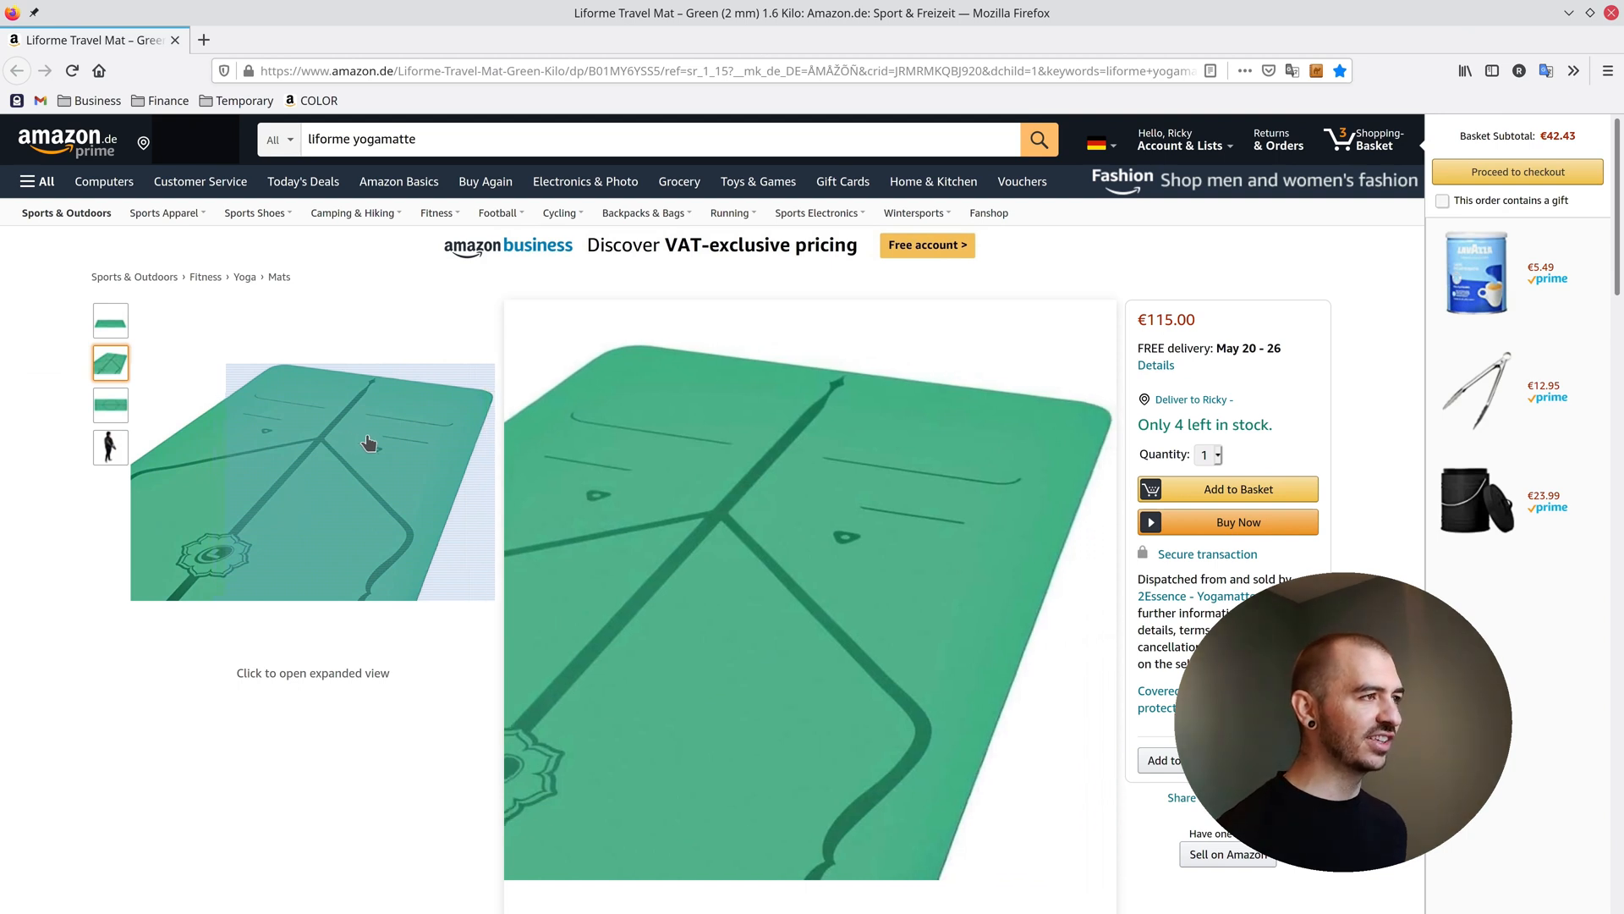
{"action": "mouse_move", "coordinate": [386, 443]}
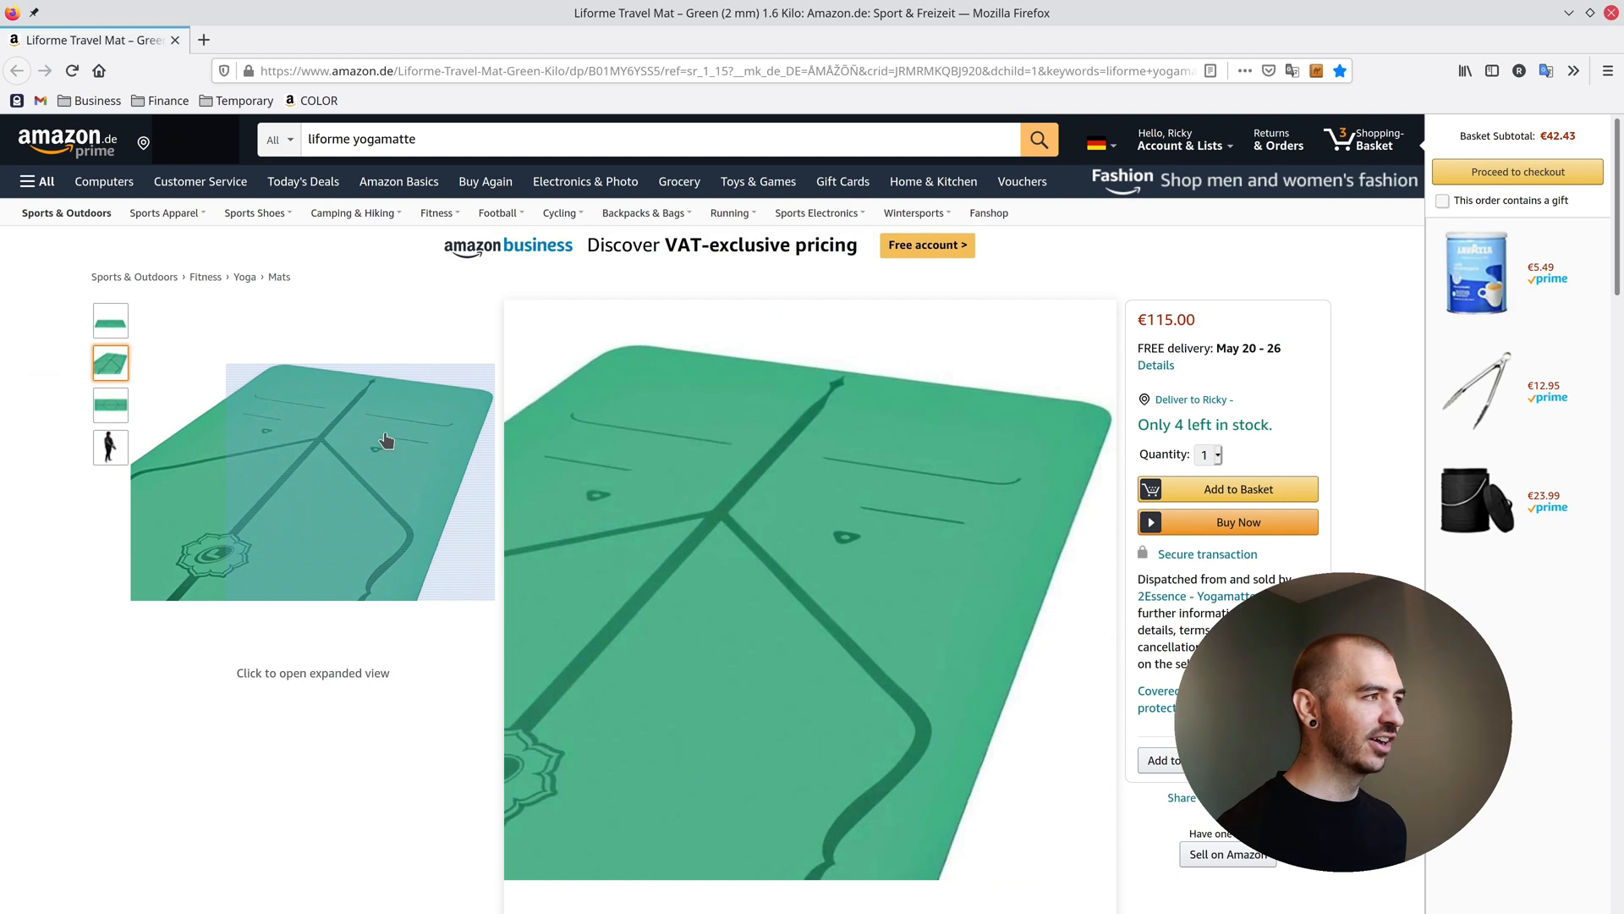
{"action": "mouse_move", "coordinate": [379, 453]}
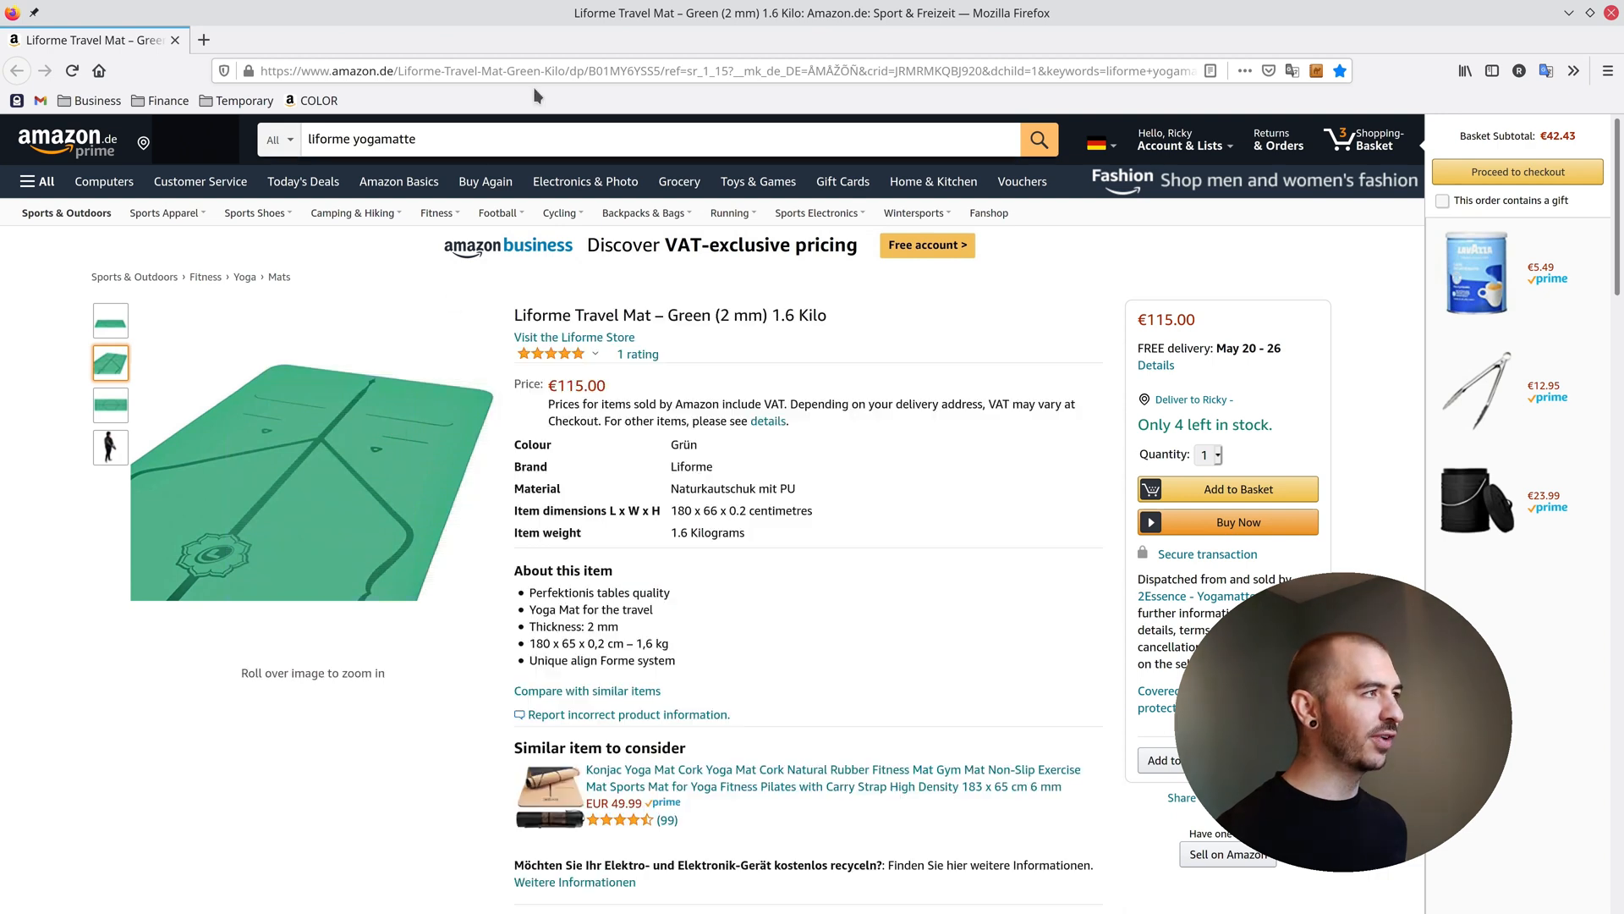
{"action": "type", "text": "about:config"}
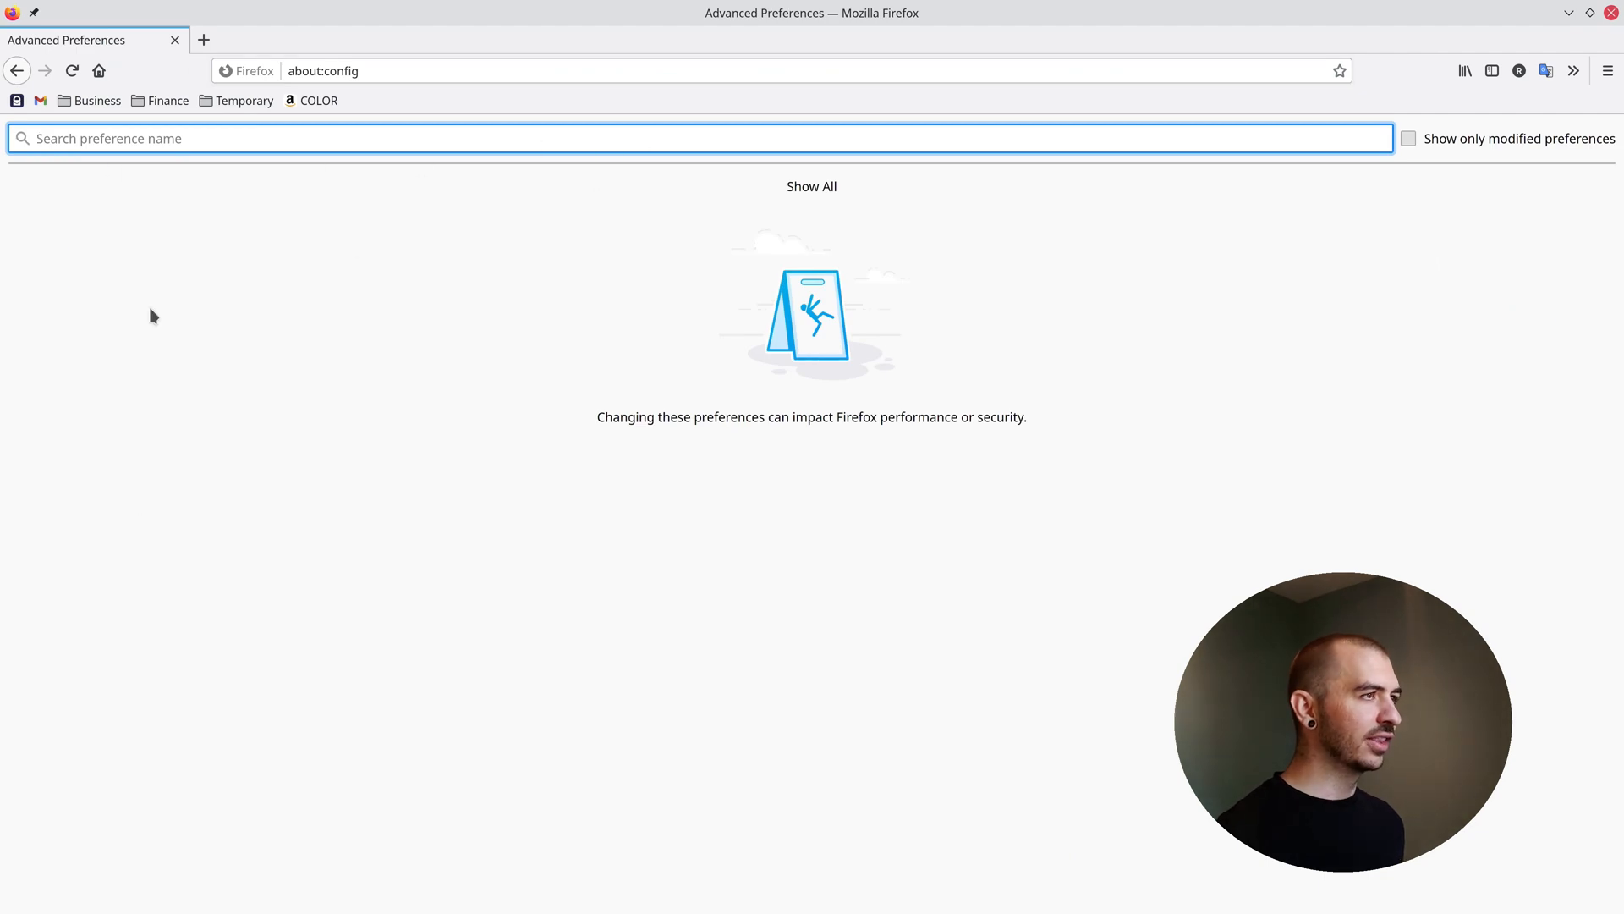
{"action": "mouse_move", "coordinate": [798, 393]}
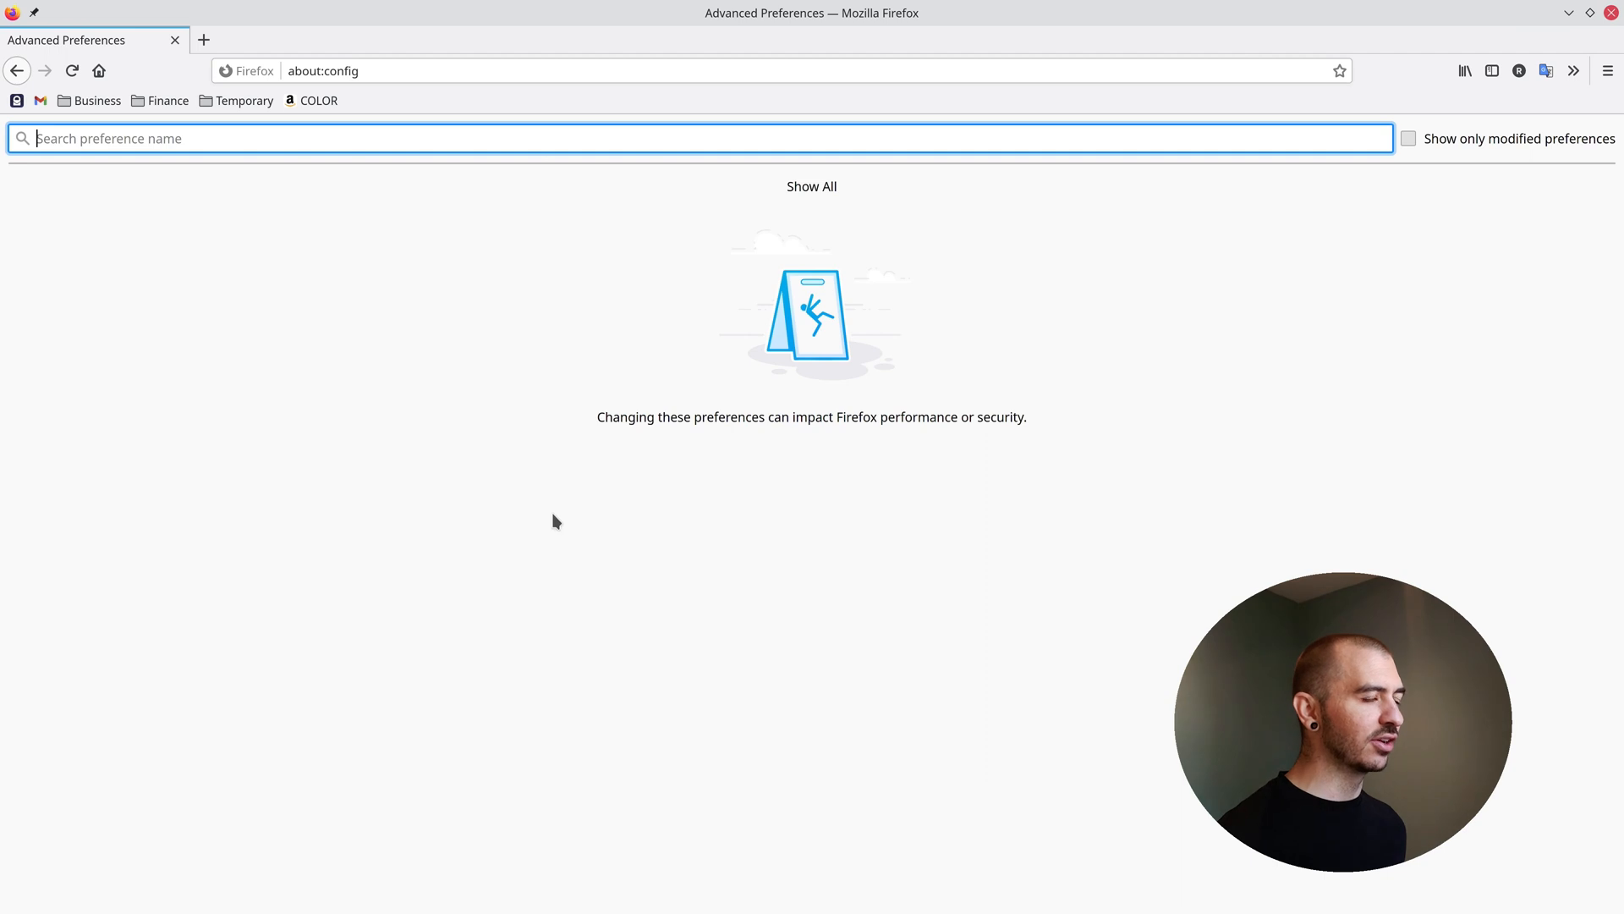
{"action": "mouse_move", "coordinate": [703, 277]}
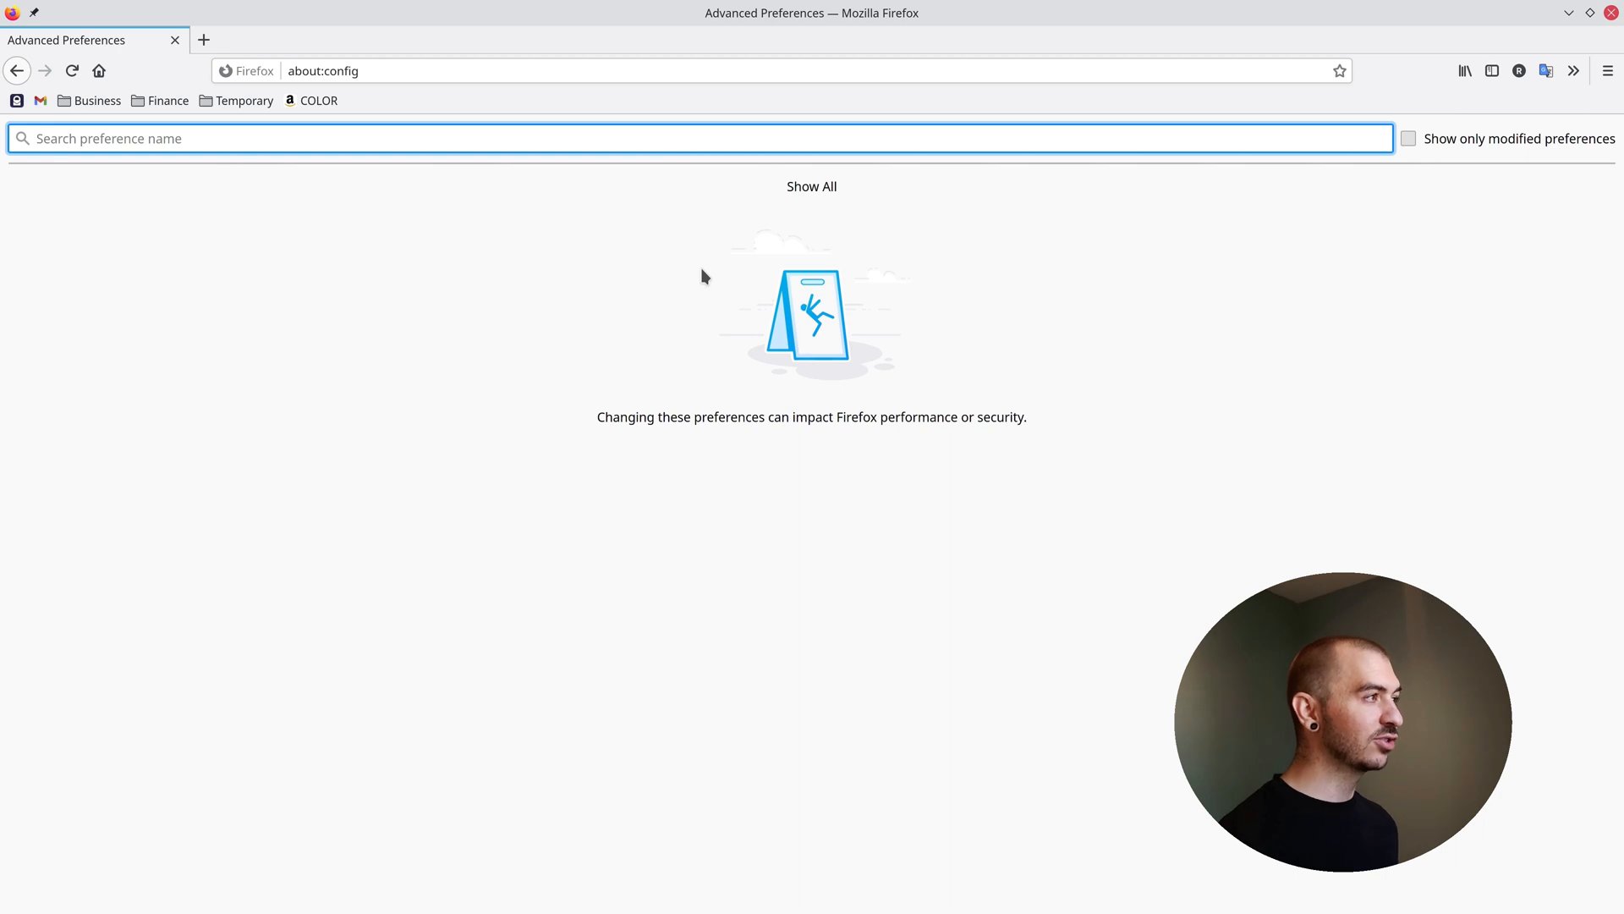
Filter prefs by 'gfx.col', set enablev4 to true and save mode as 1
{"action": "left_click", "coordinate": [811, 186]}
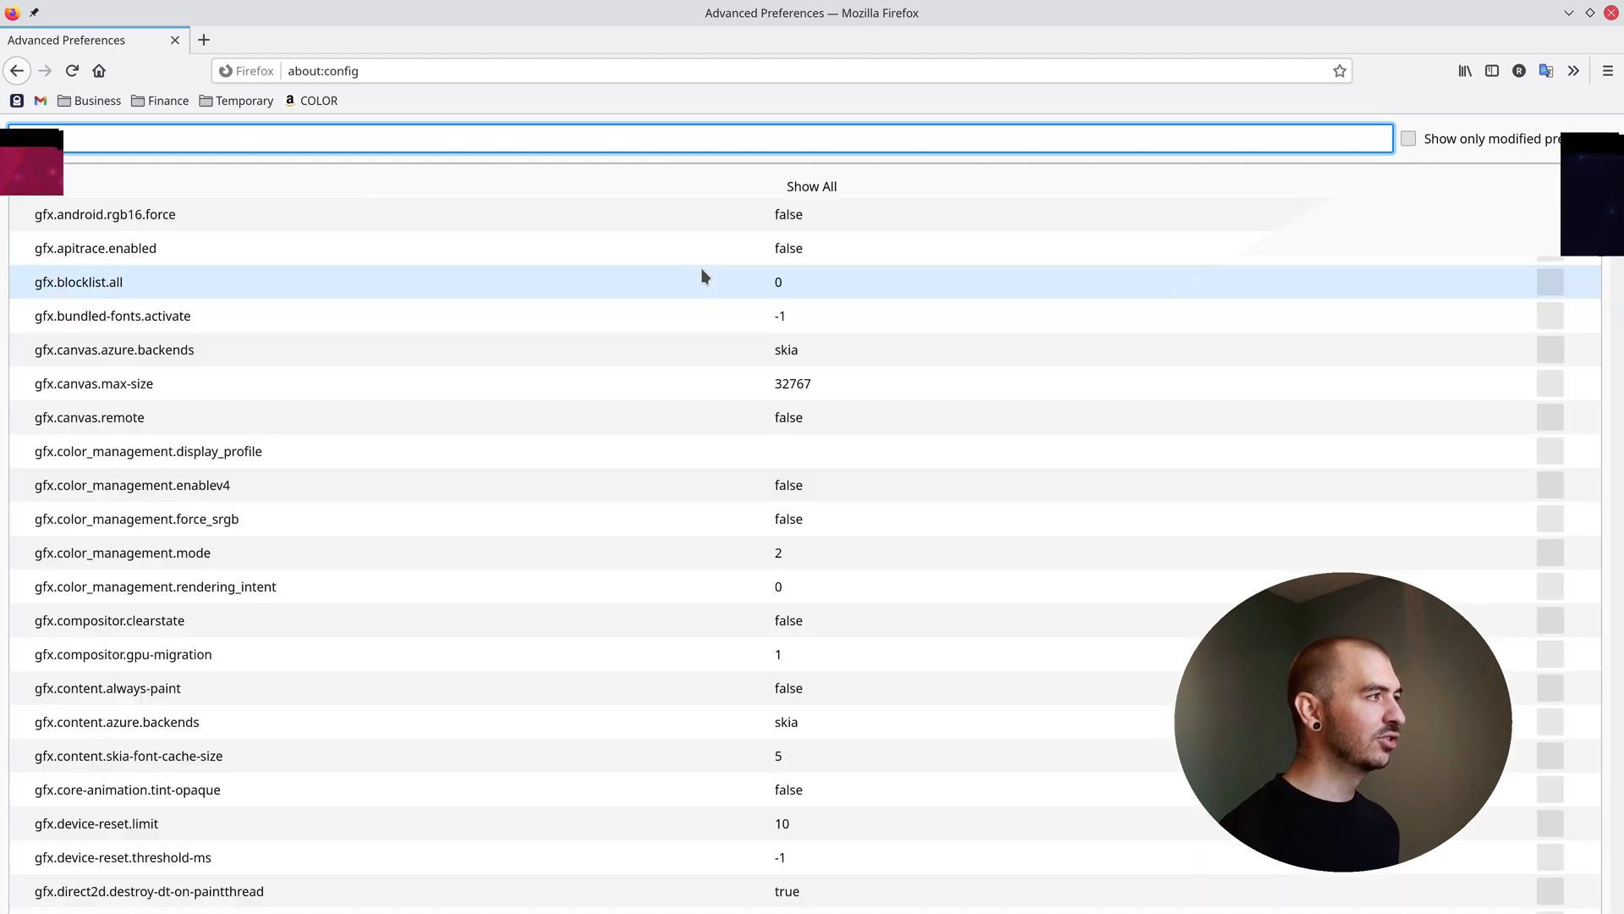
{"action": "type", "text": "gfx.color"}
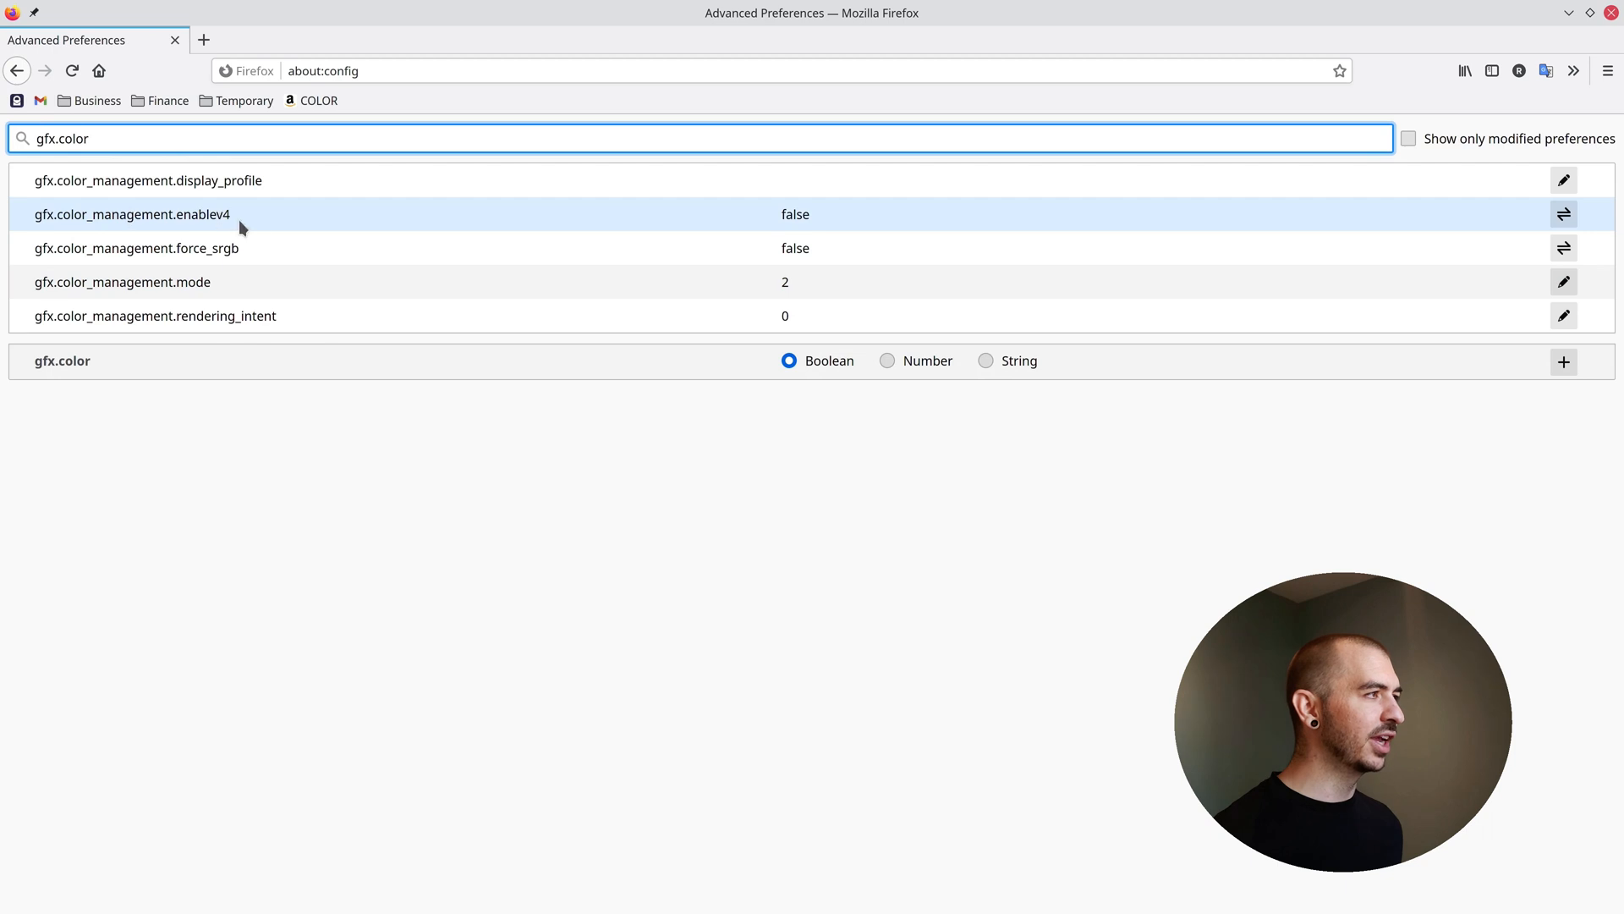
{"action": "left_click", "coordinate": [1564, 214]}
{"action": "type", "text": "1"}
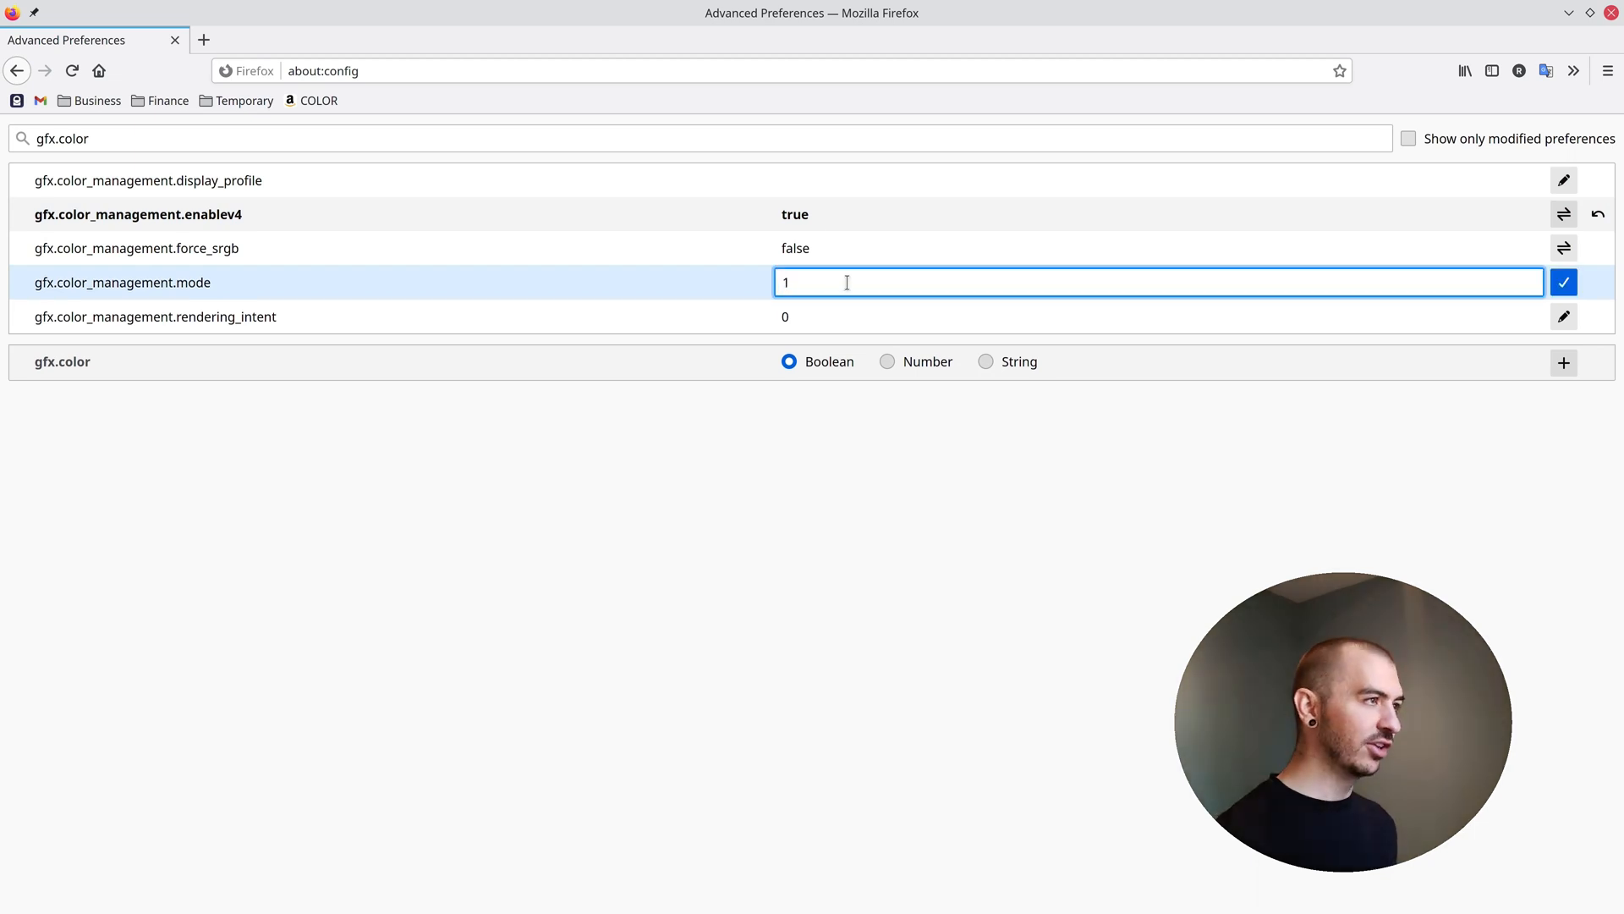
{"action": "left_click", "coordinate": [1563, 282]}
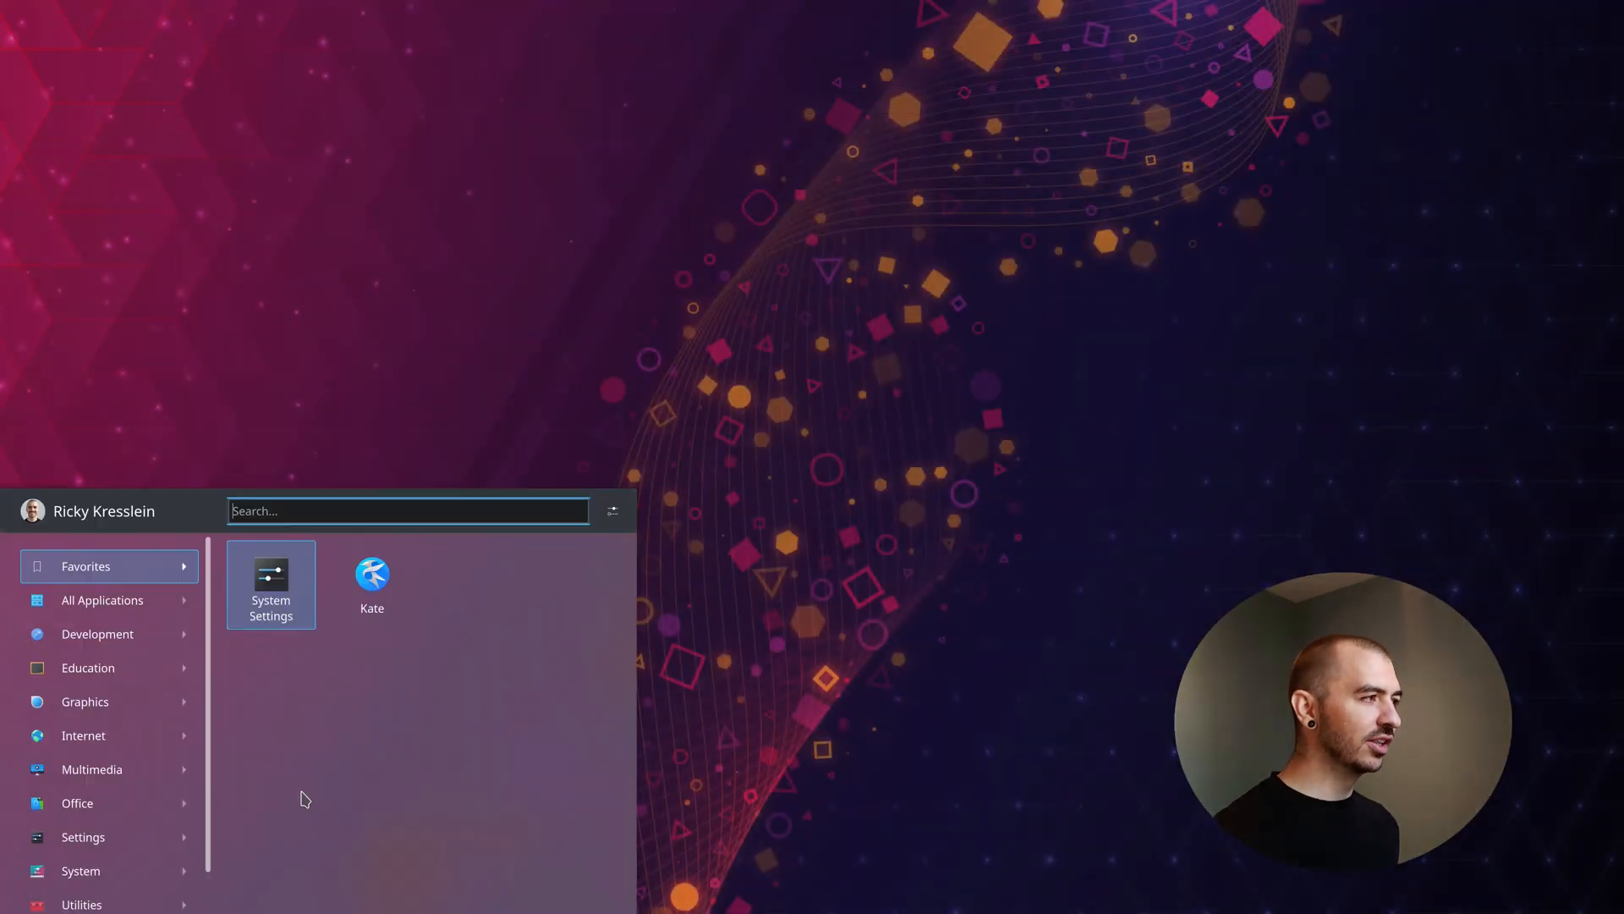
Launch System Settings and expand Dell - XPS 15 9500 to show its Default: XPS 15 9500 profile
{"action": "left_click", "coordinate": [271, 584]}
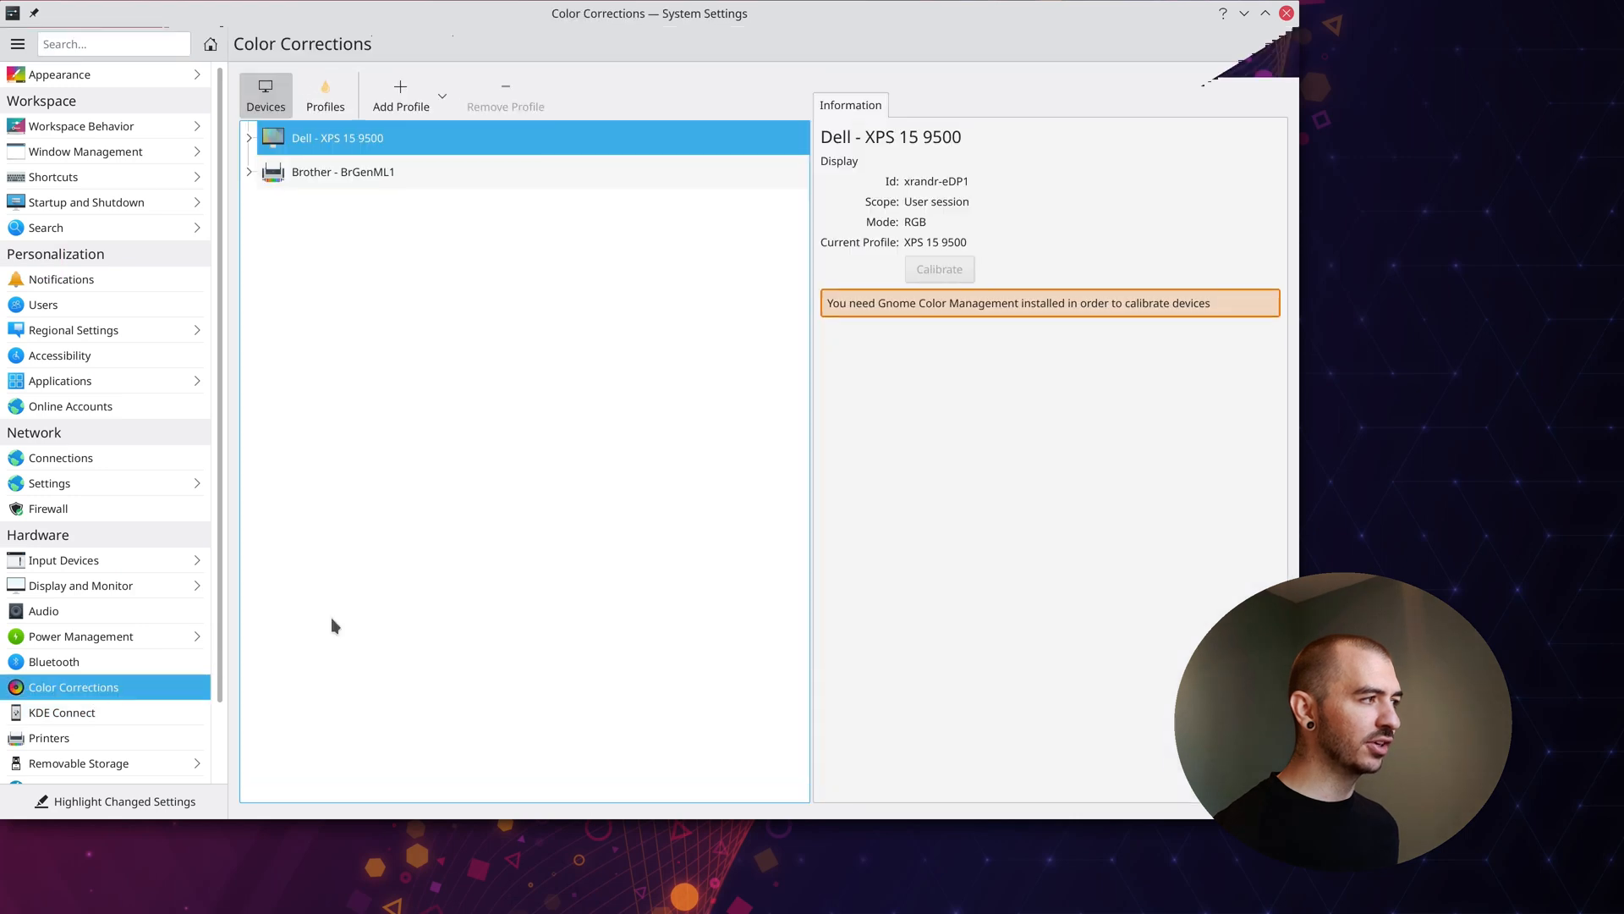
{"action": "mouse_move", "coordinate": [664, 375]}
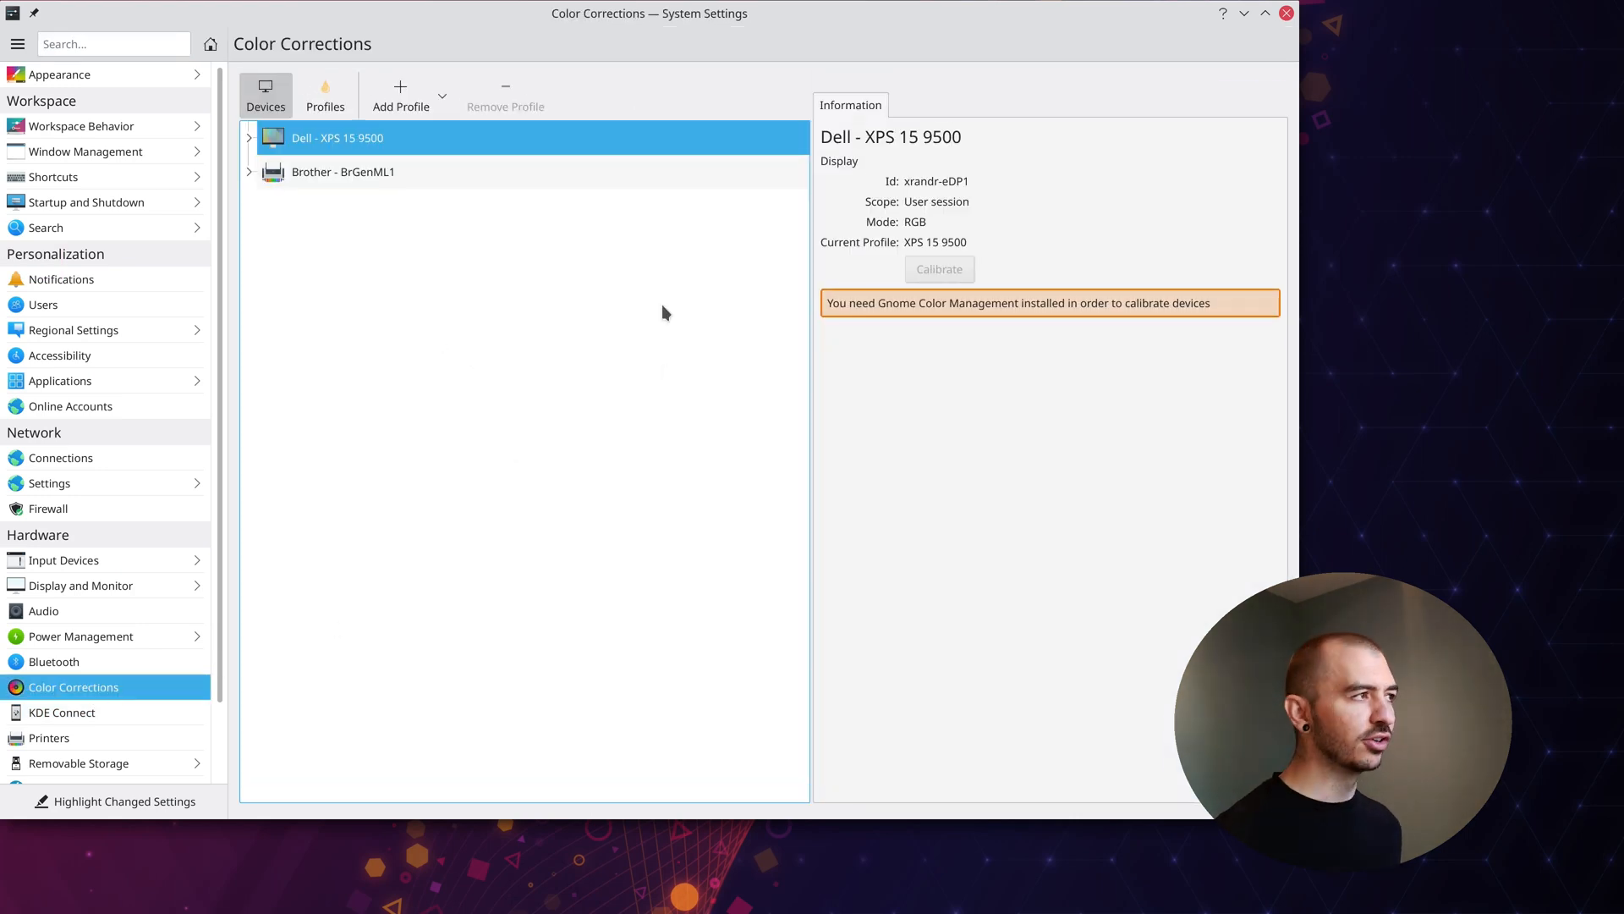
{"action": "left_click", "coordinate": [249, 138]}
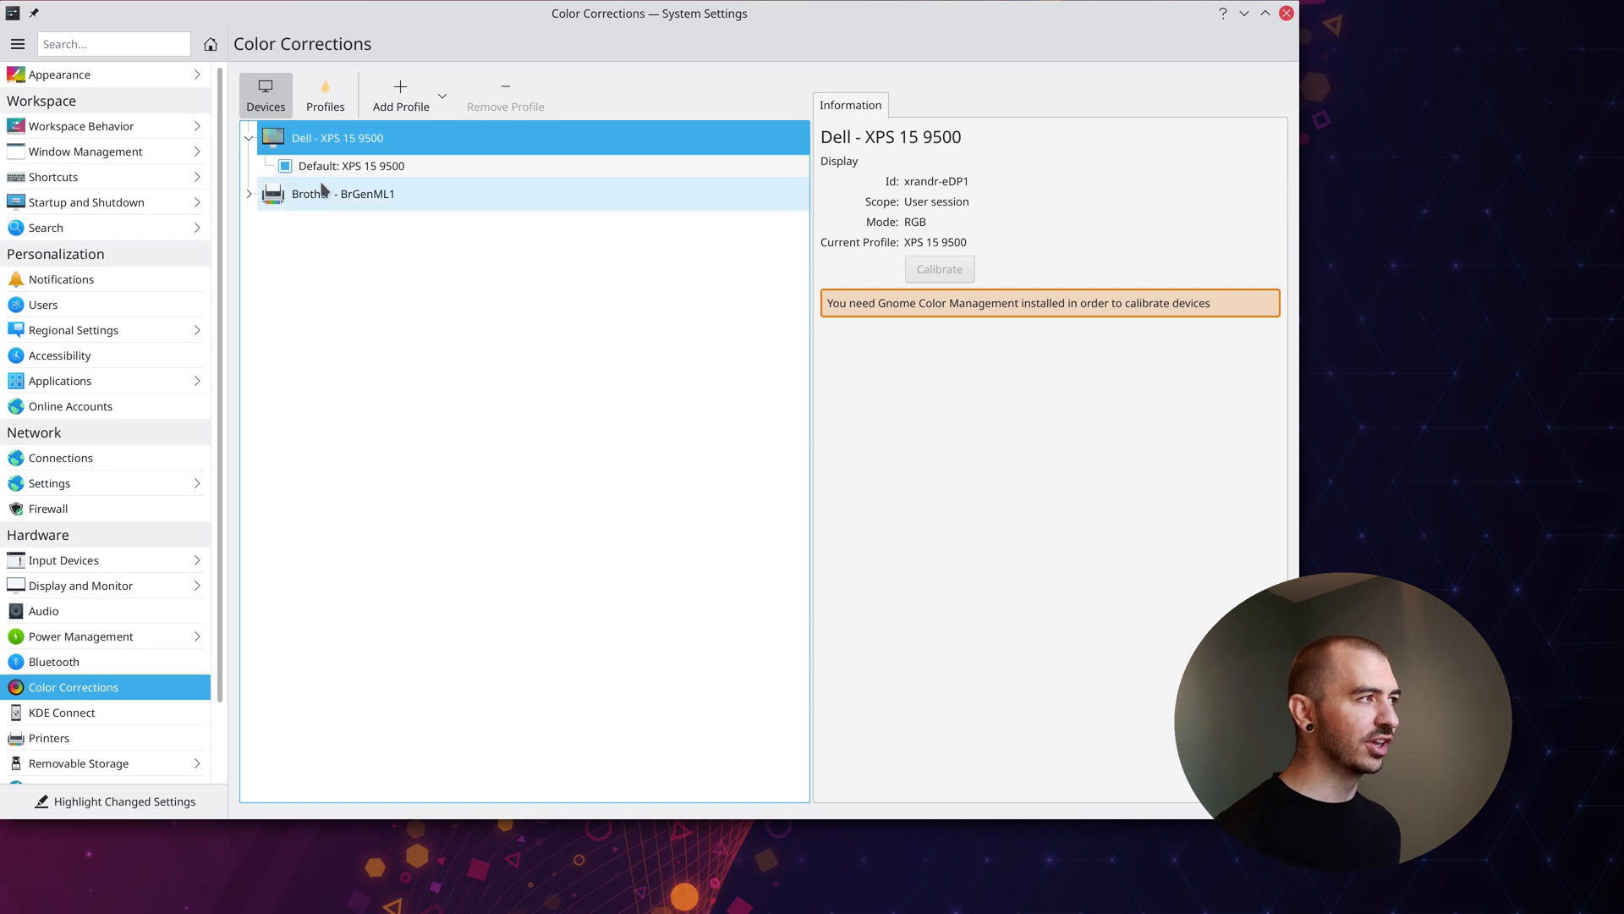
{"action": "left_click", "coordinate": [350, 165]}
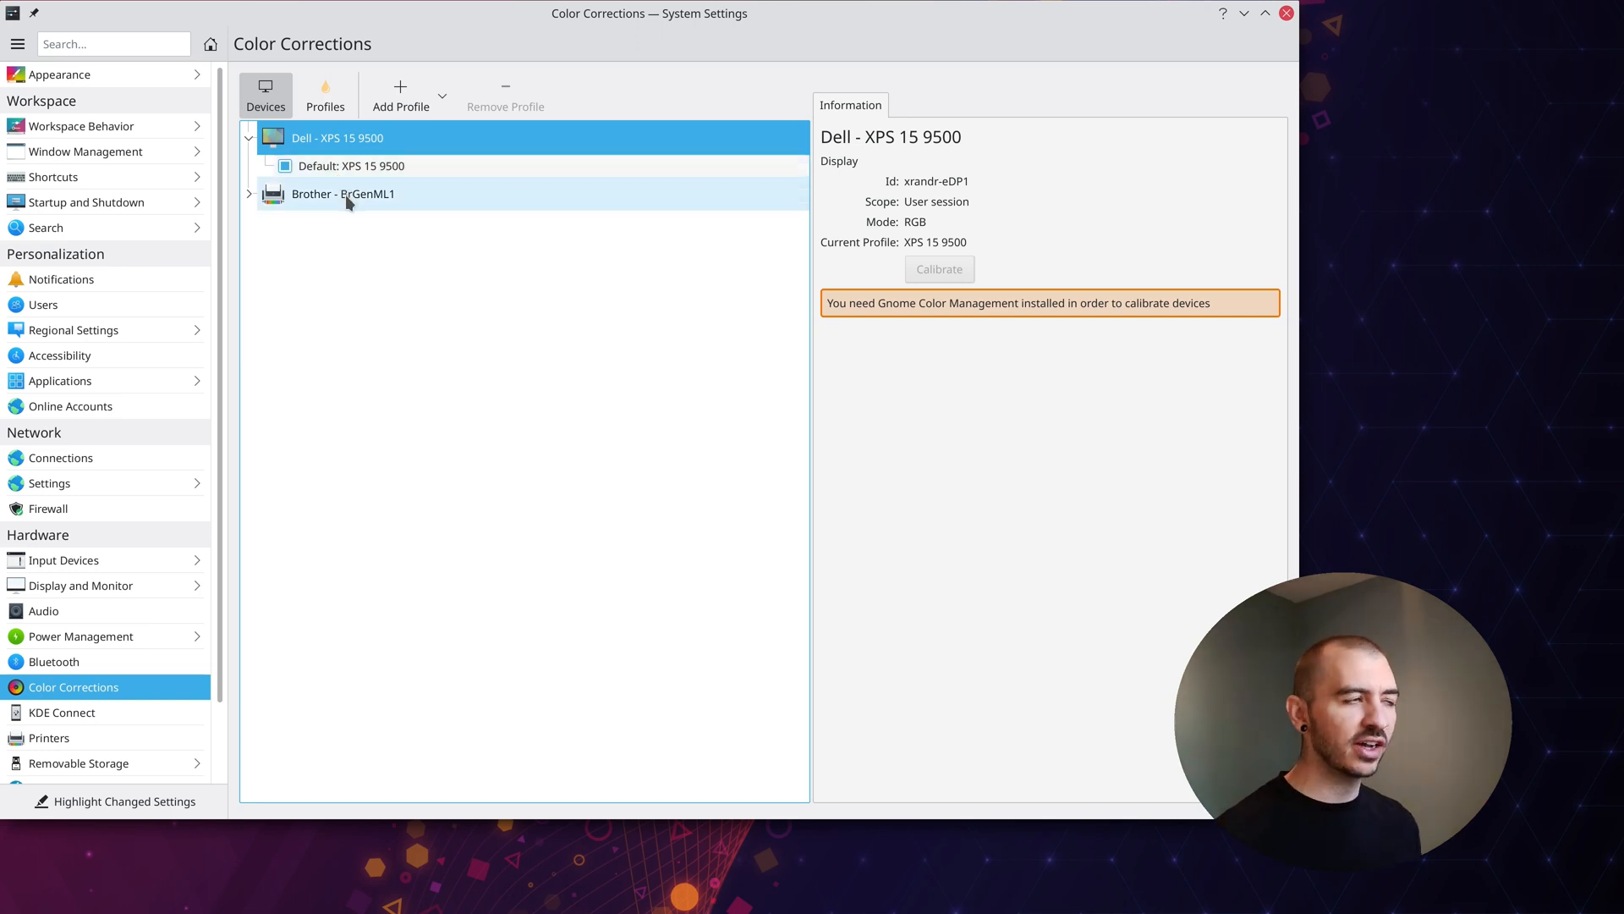
{"action": "mouse_move", "coordinate": [547, 246]}
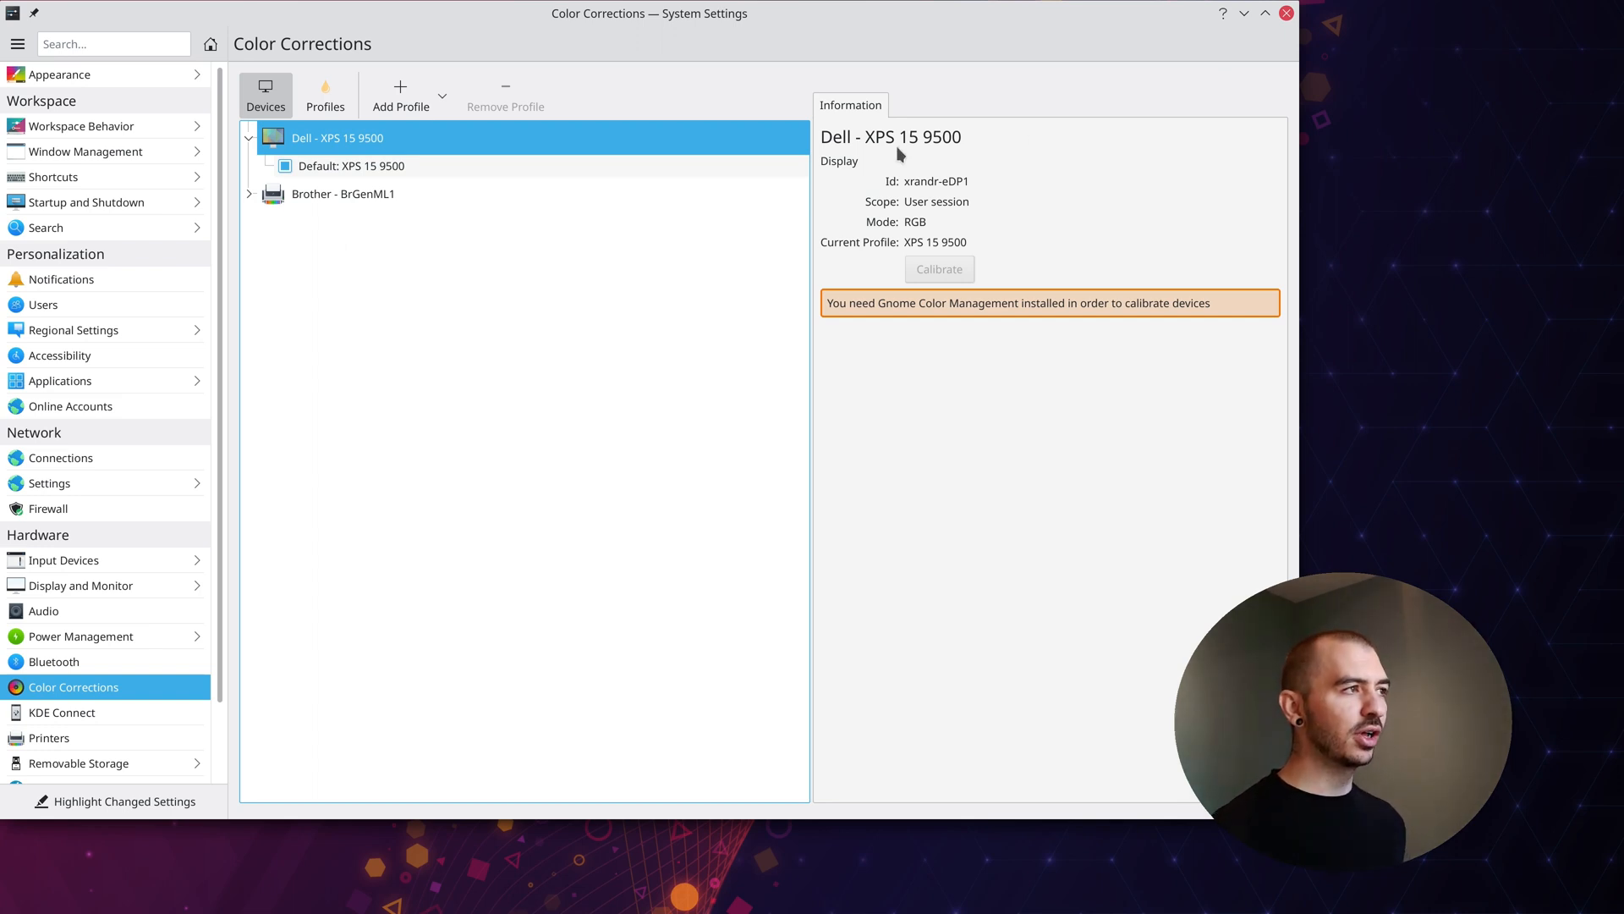
{"action": "mouse_move", "coordinate": [823, 192]}
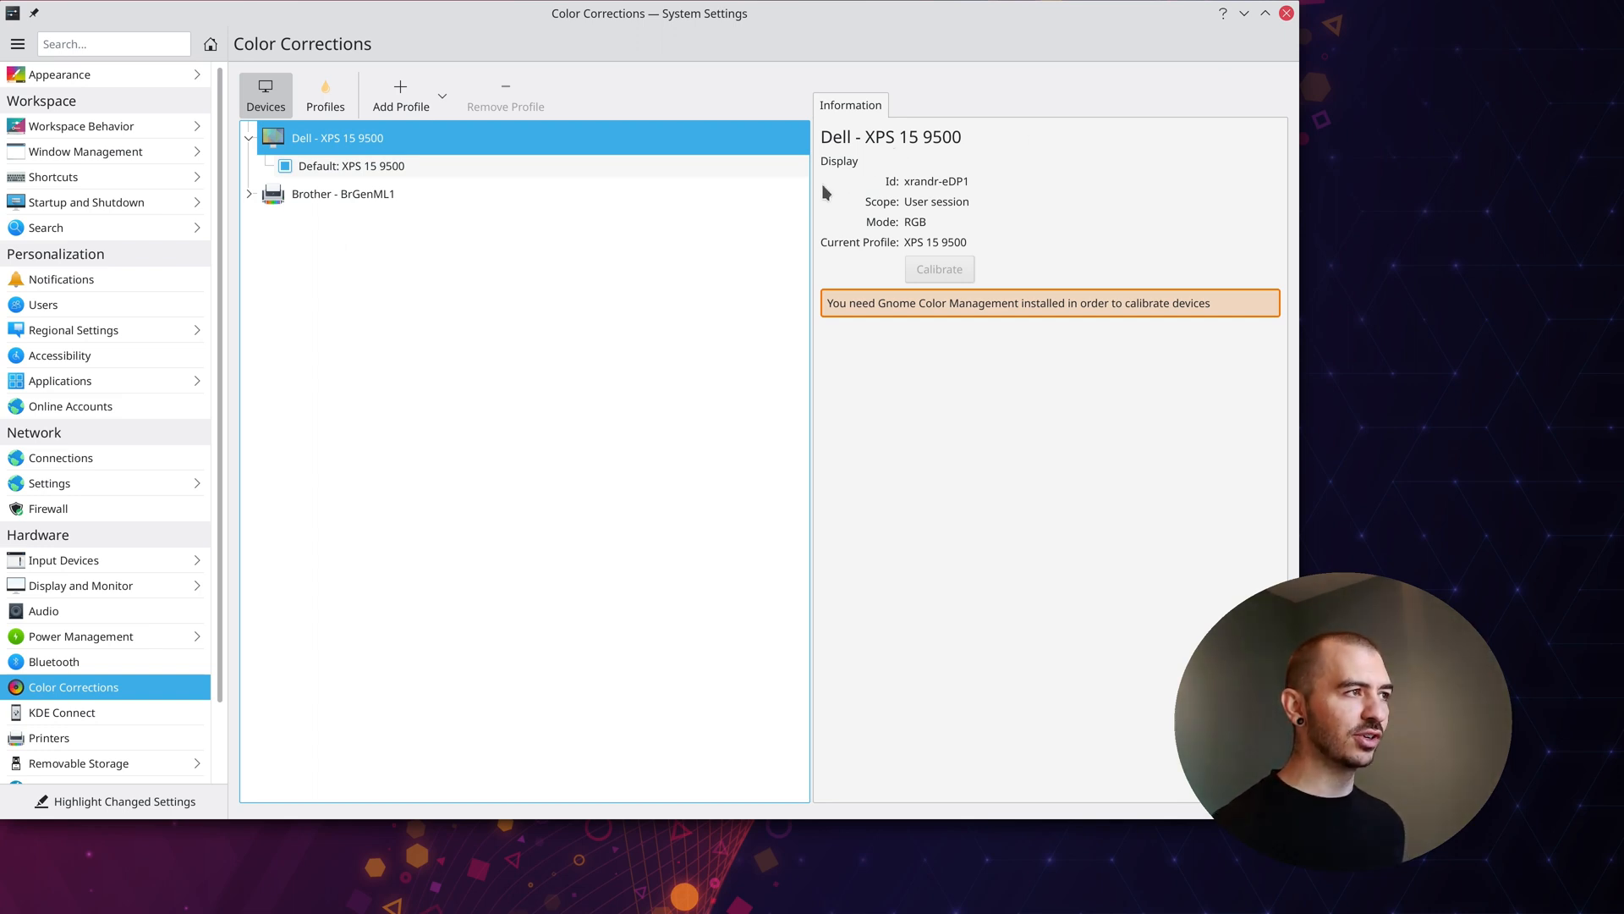